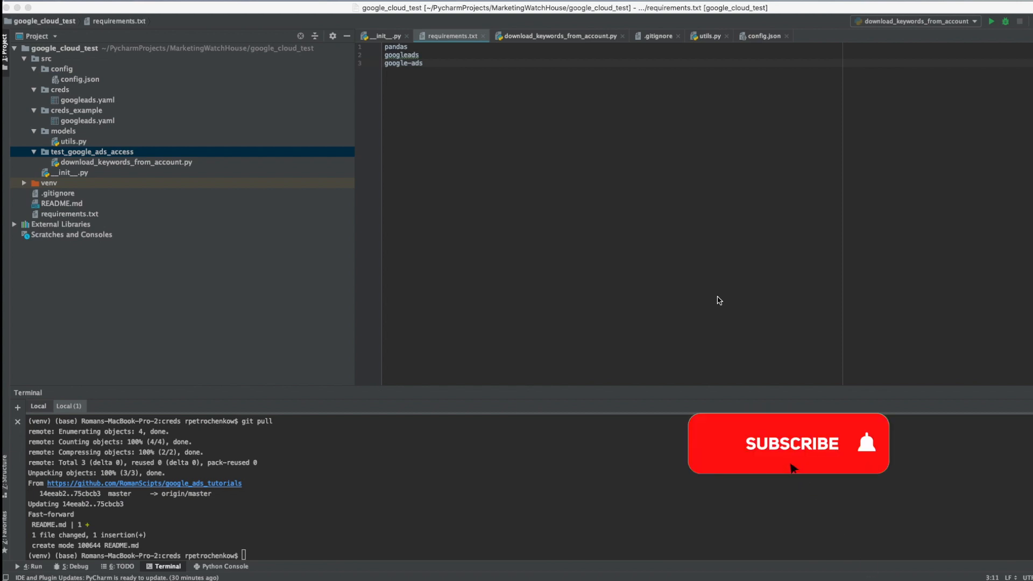
- Switch to the browser showing the GitHub profile's popular repositories
left_click(788, 443)
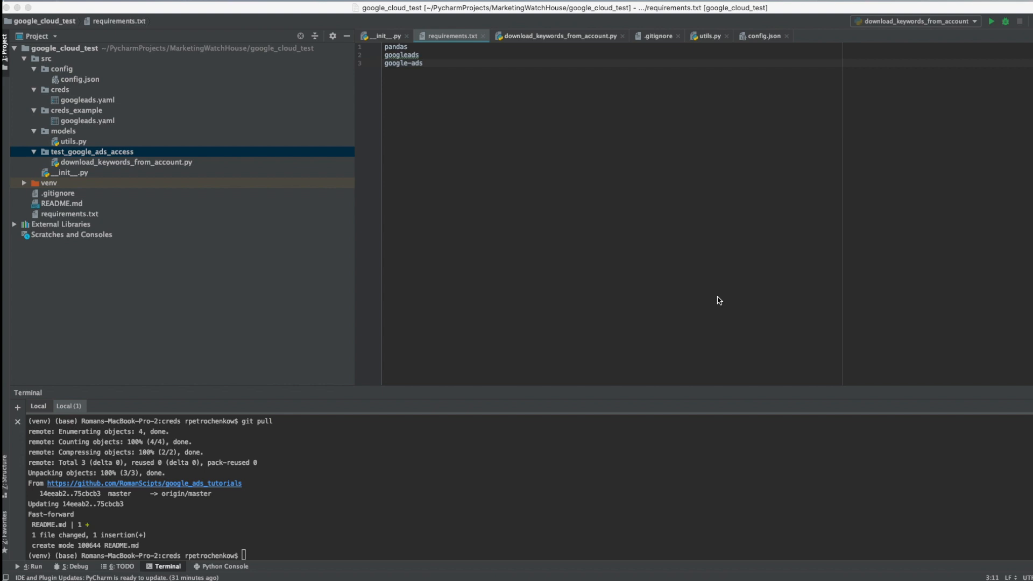
mouse_move(152, 156)
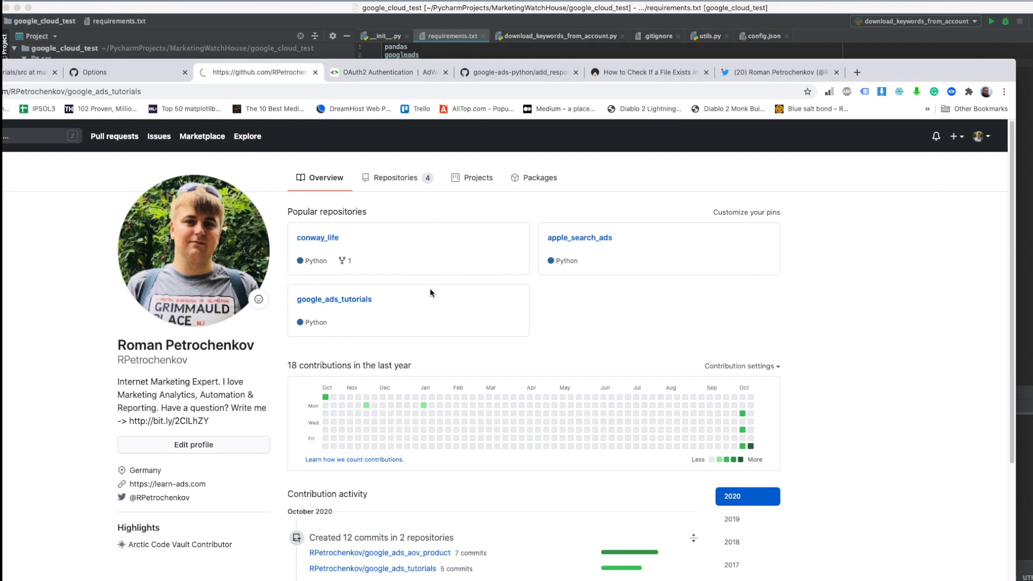
- Browse the google_ads_tutorials repository's src folder on GitHub, then return to PyCharm
left_click(334, 299)
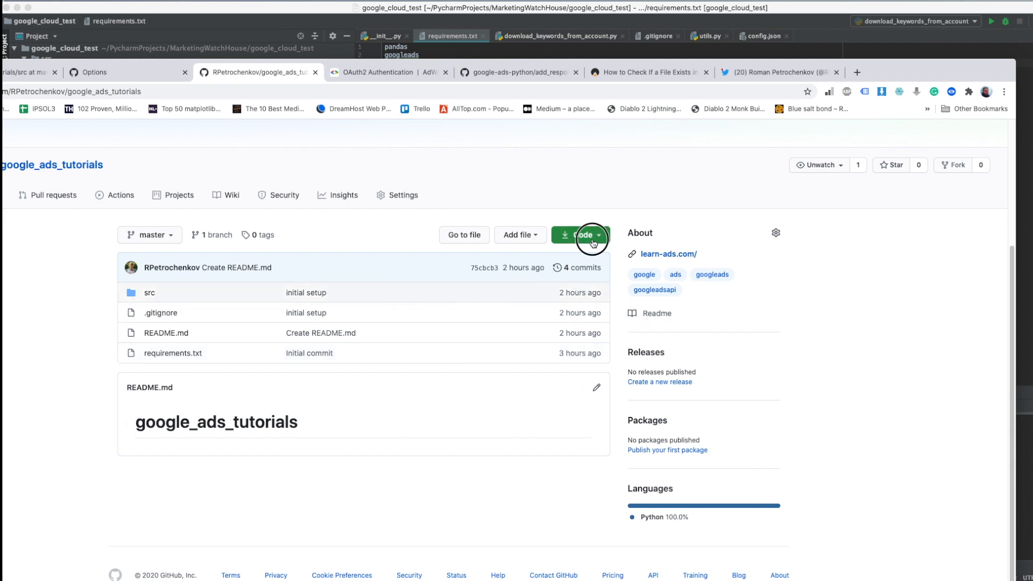
left_click(580, 234)
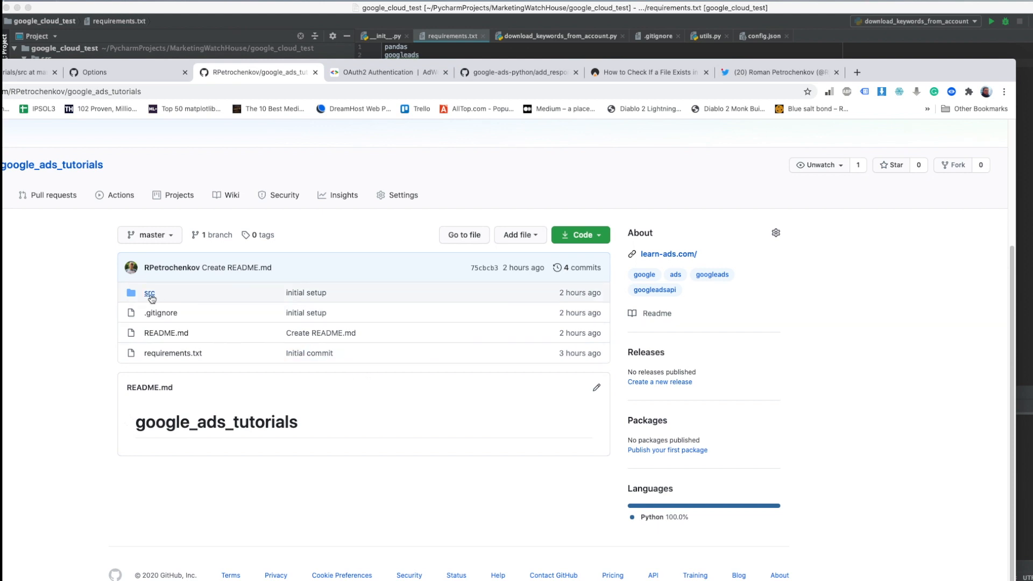
left_click(150, 293)
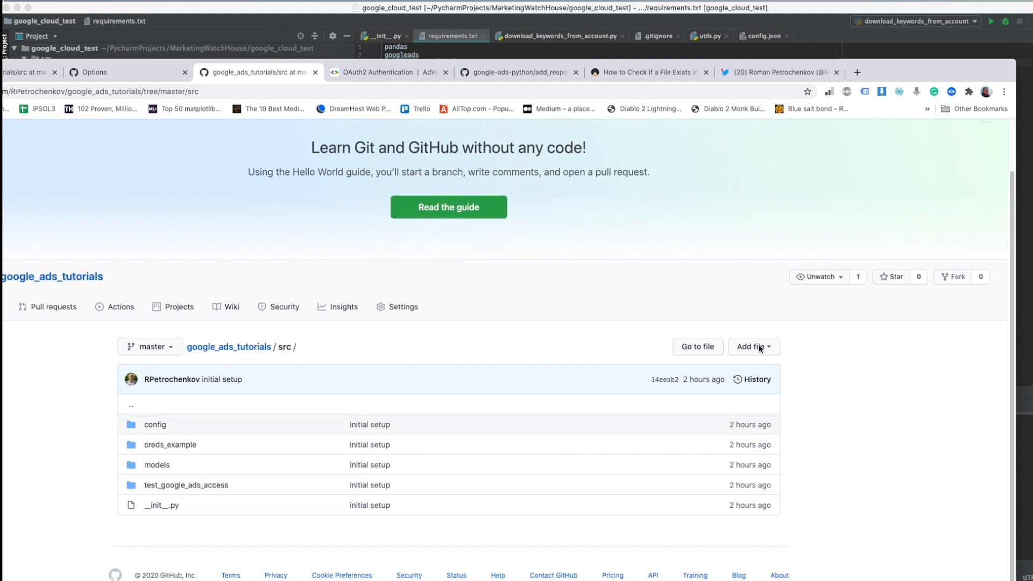
left_click(728, 8)
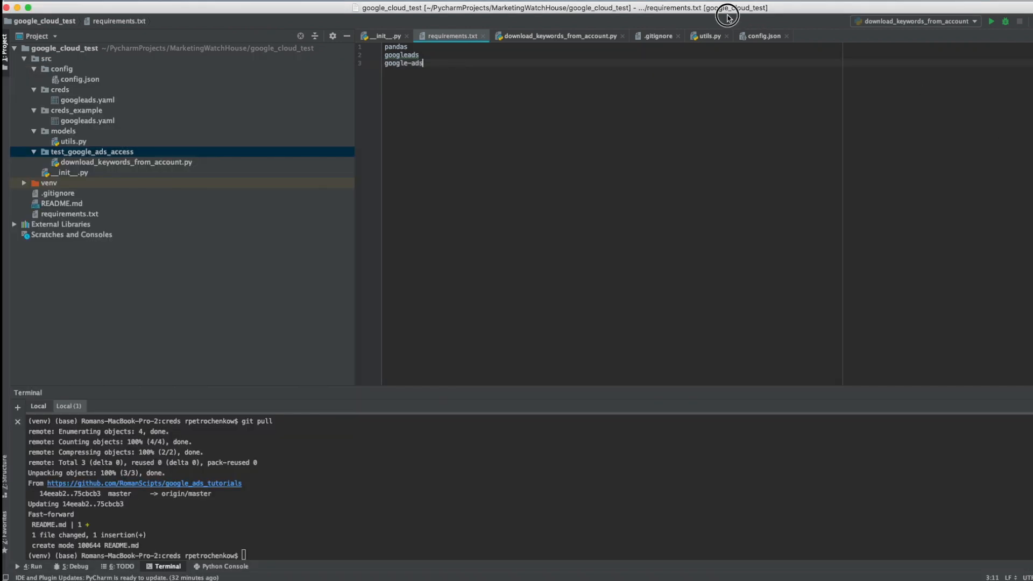
mouse_move(110, 248)
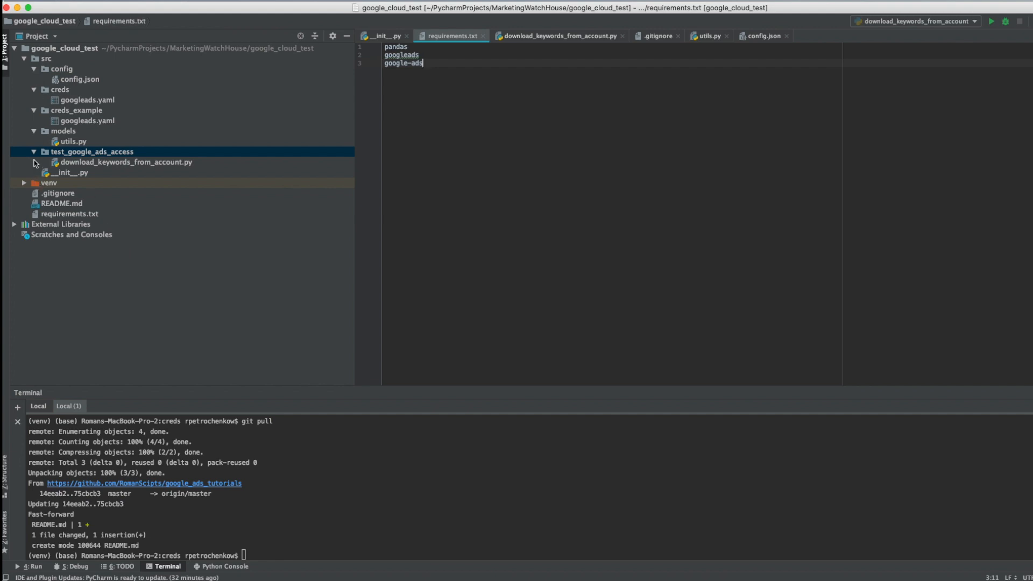
- Collapse test_google_ads_access and the other expanded src subfolders in the Project tree
left_click(34, 151)
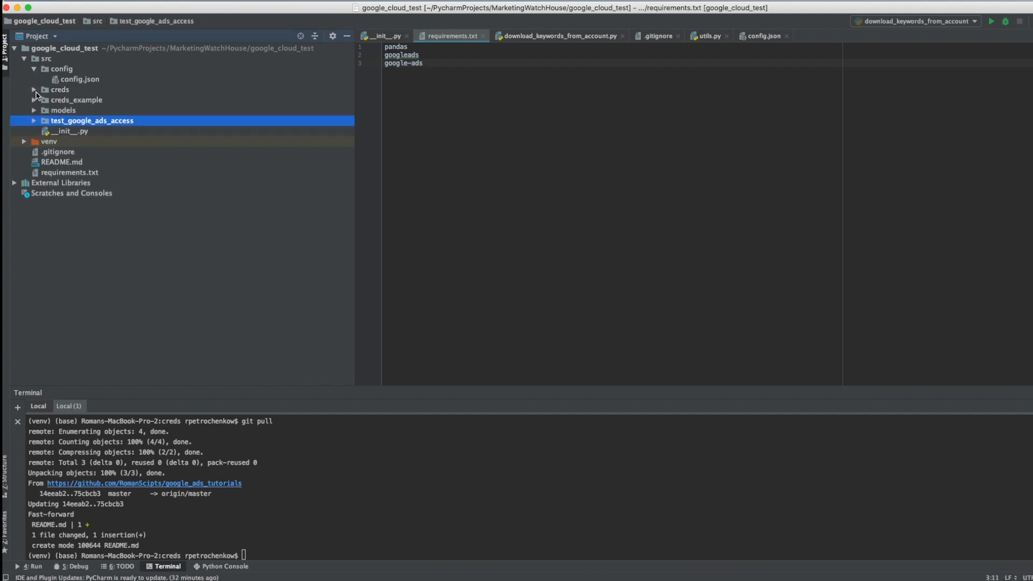
left_click(62, 151)
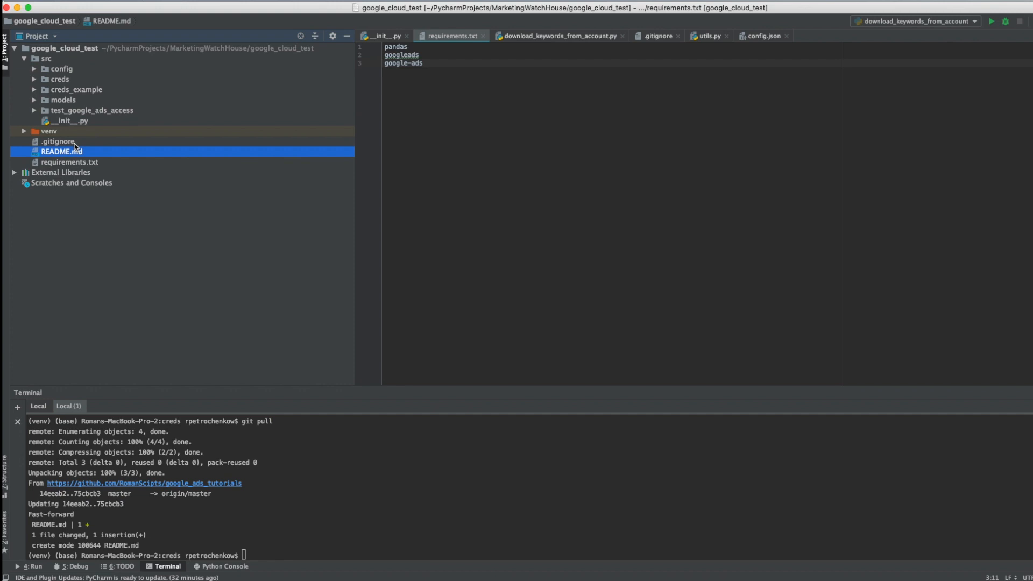
left_click(69, 162)
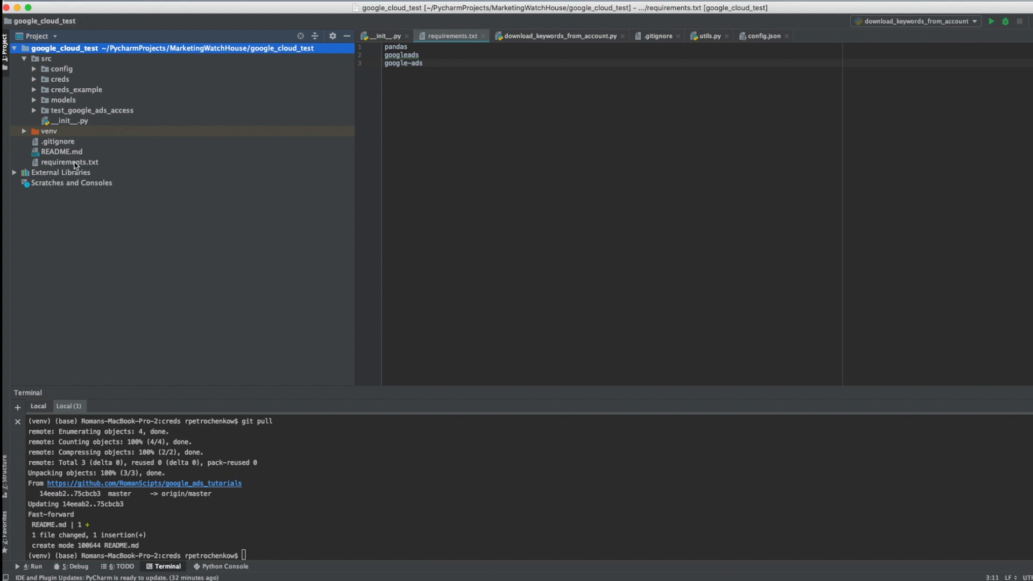
- Open .gitignore in the editor and mark its /venv entry
left_click(61, 141)
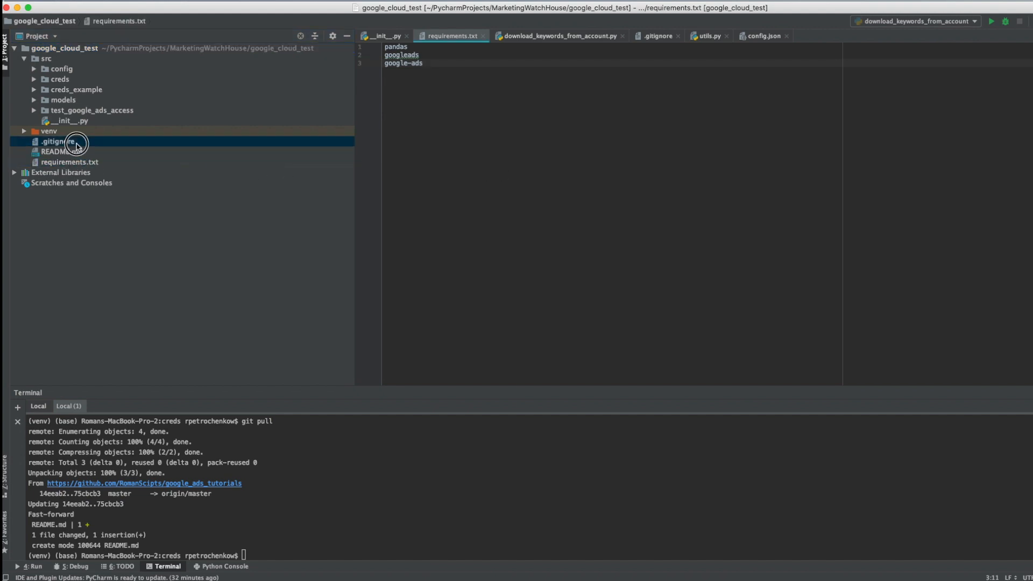
left_click(54, 141)
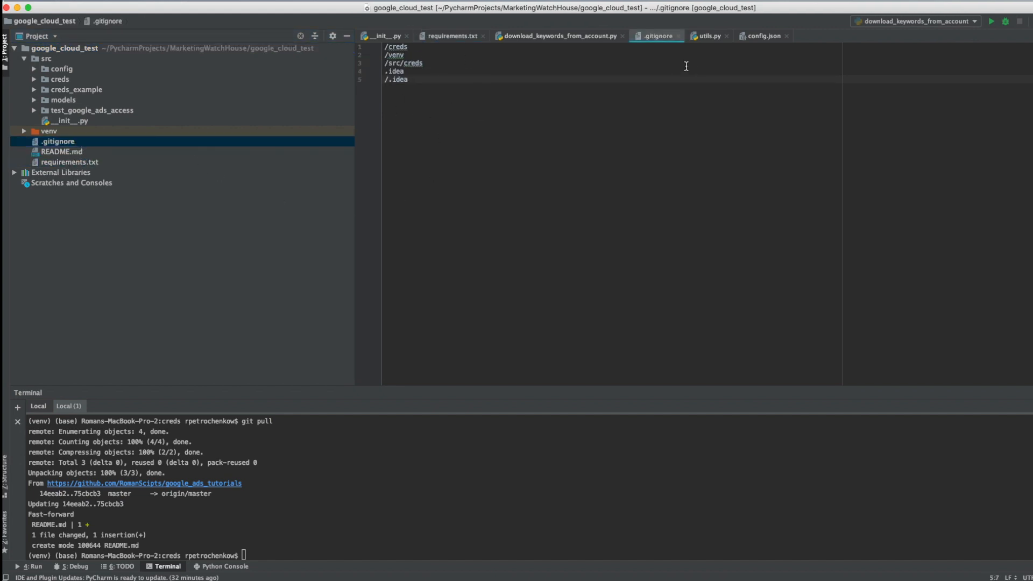
left_click(558, 36)
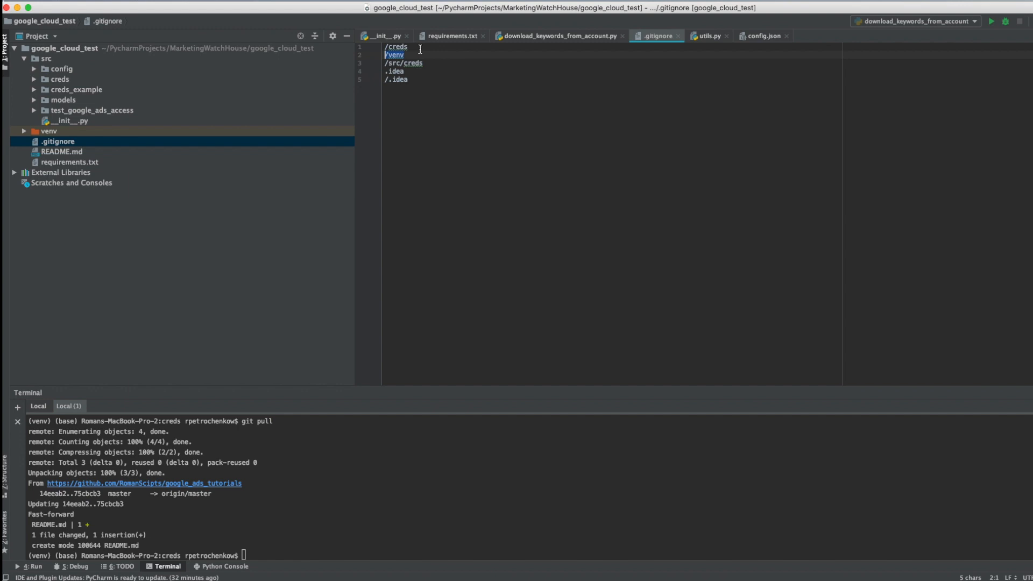
left_click(558, 36)
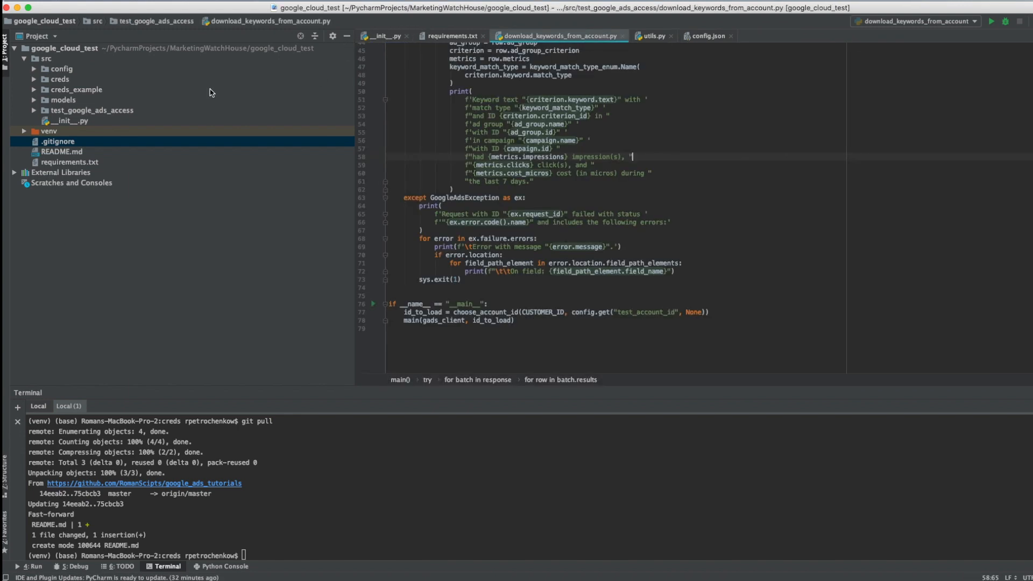
left_click(61, 68)
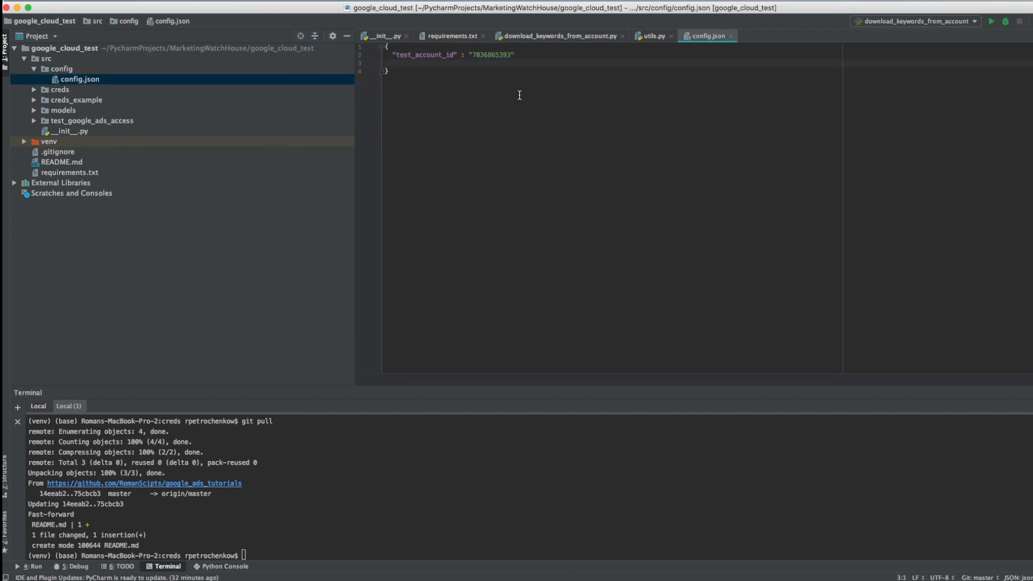
mouse_move(522, 97)
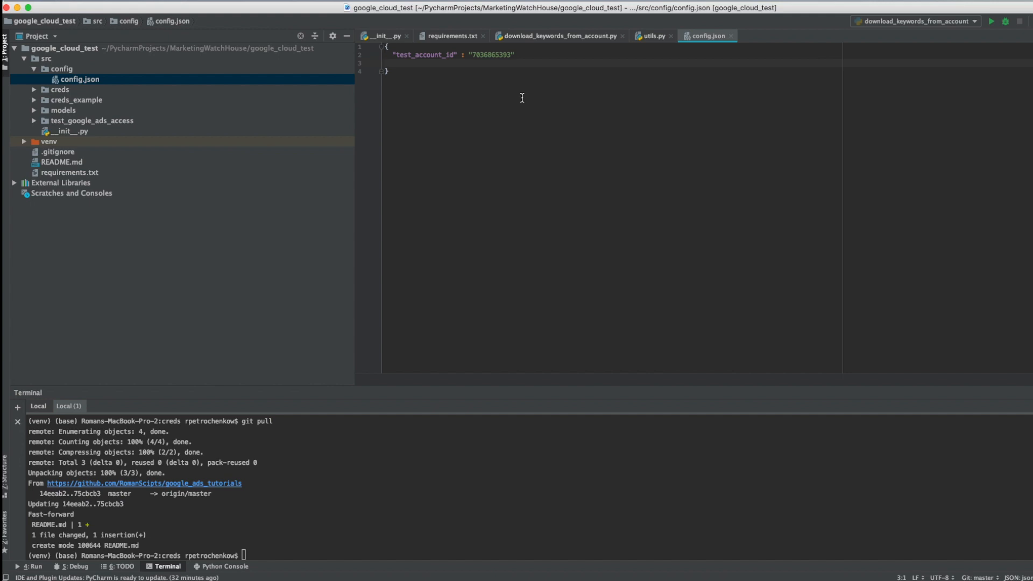
mouse_move(522, 99)
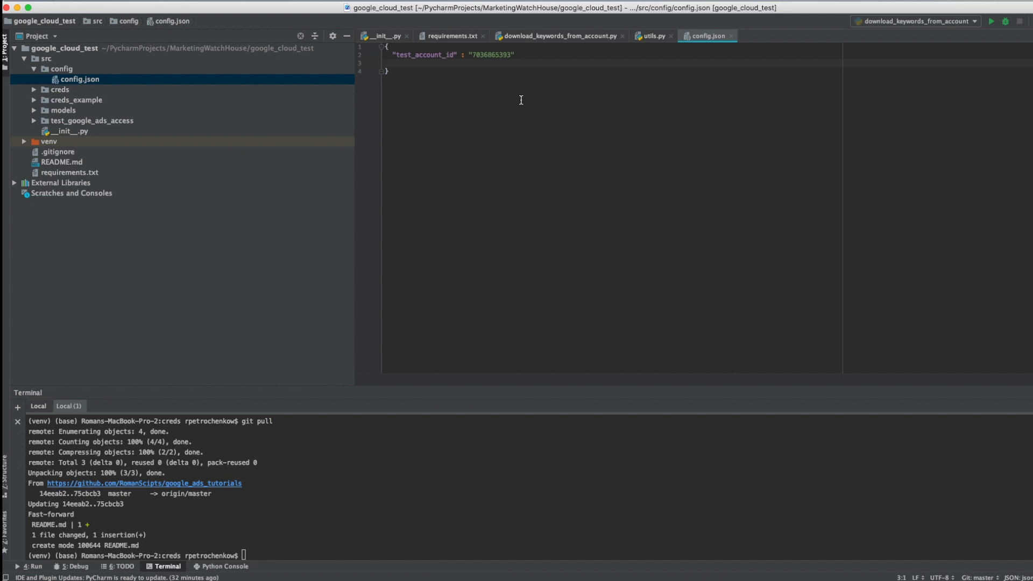
mouse_move(540, 59)
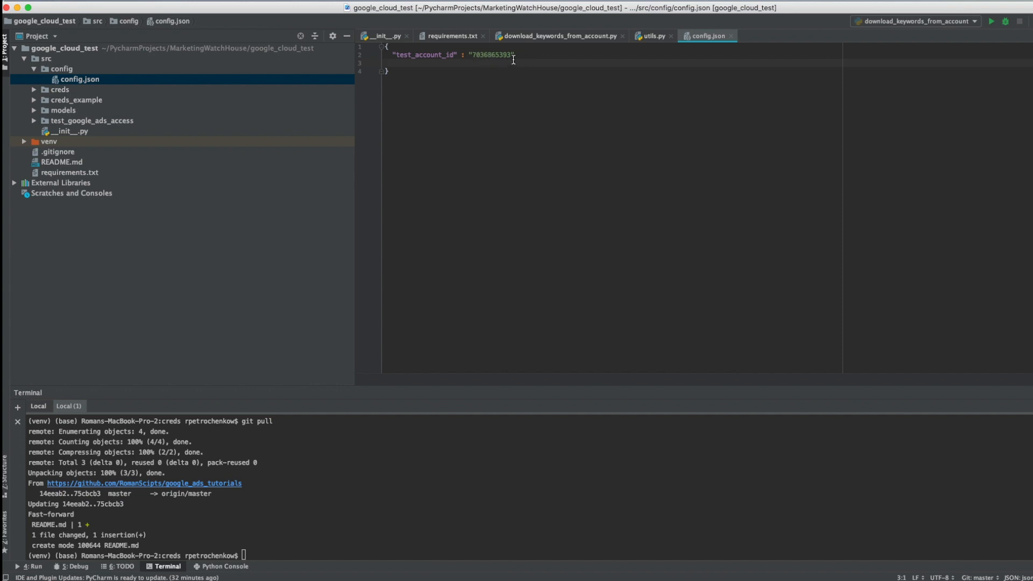
left_click(652, 36)
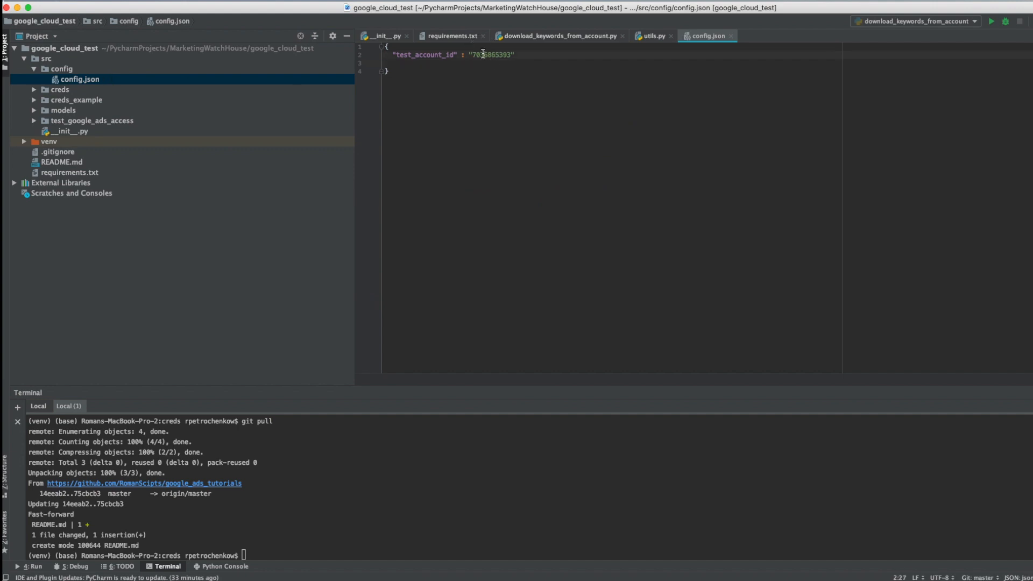
double_click(491, 54)
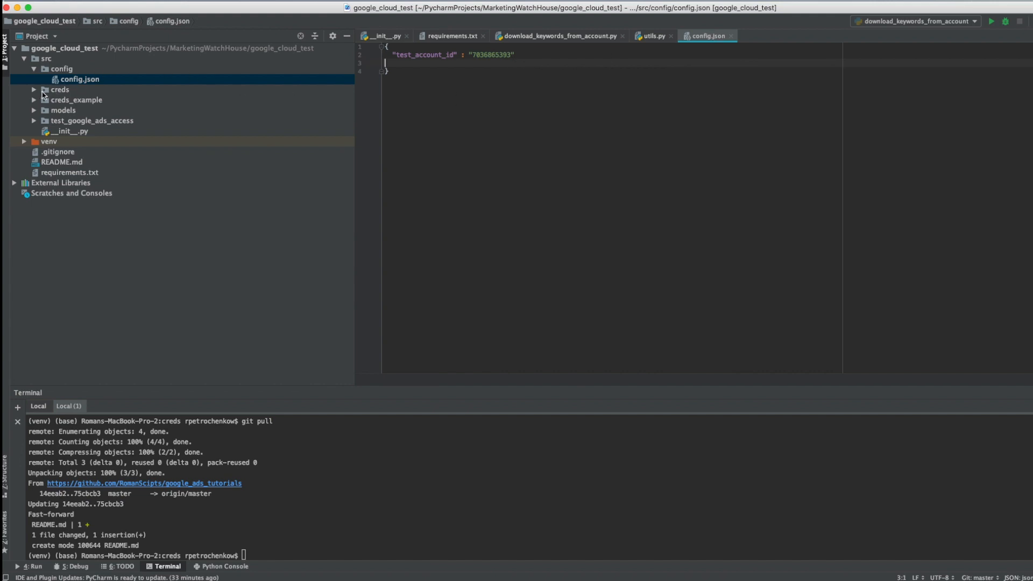
- Review the googleads.yaml template in creds_example, close it, and show __init__.py
left_click(61, 68)
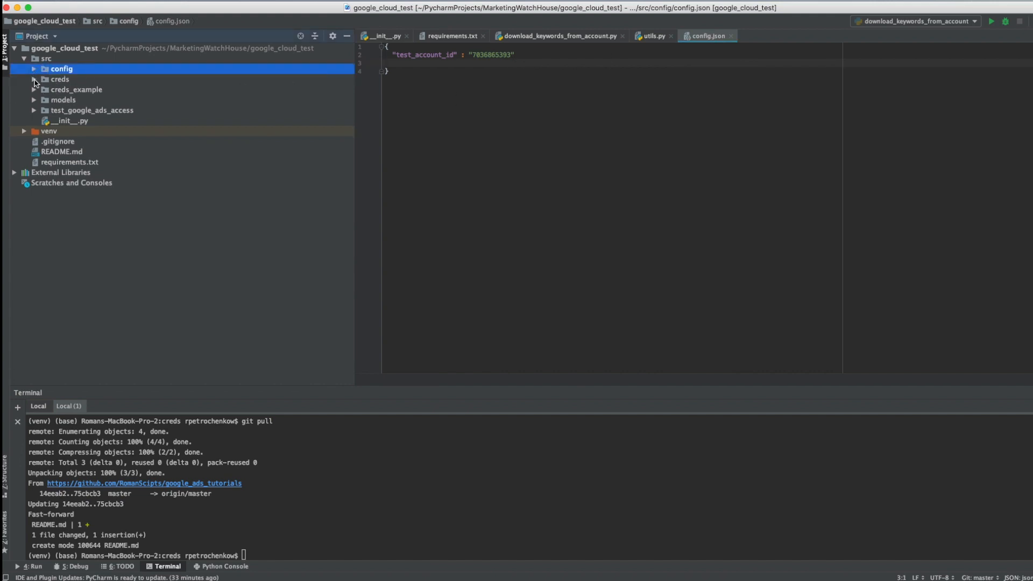
left_click(77, 88)
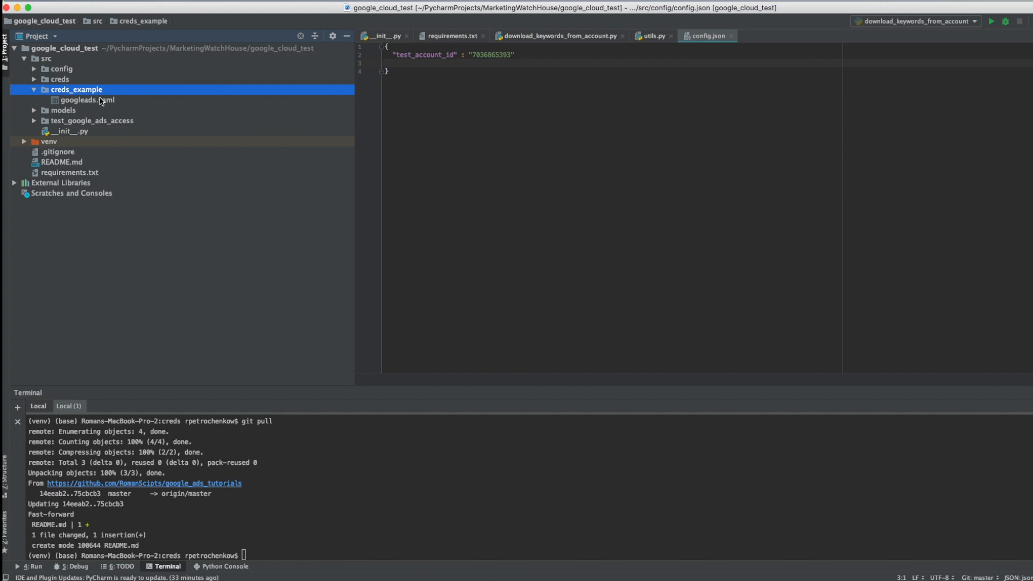
left_click(59, 79)
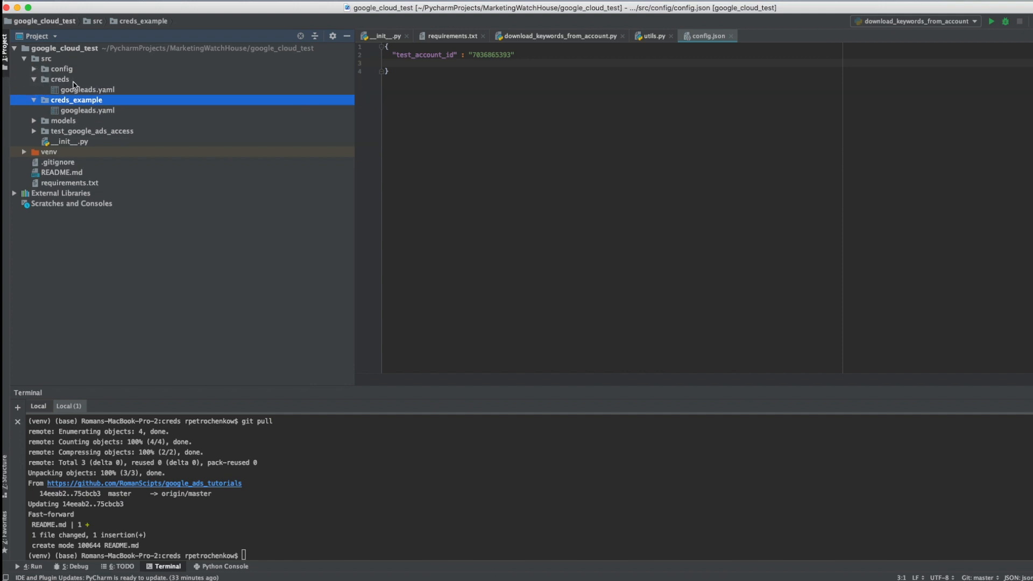
mouse_move(77, 84)
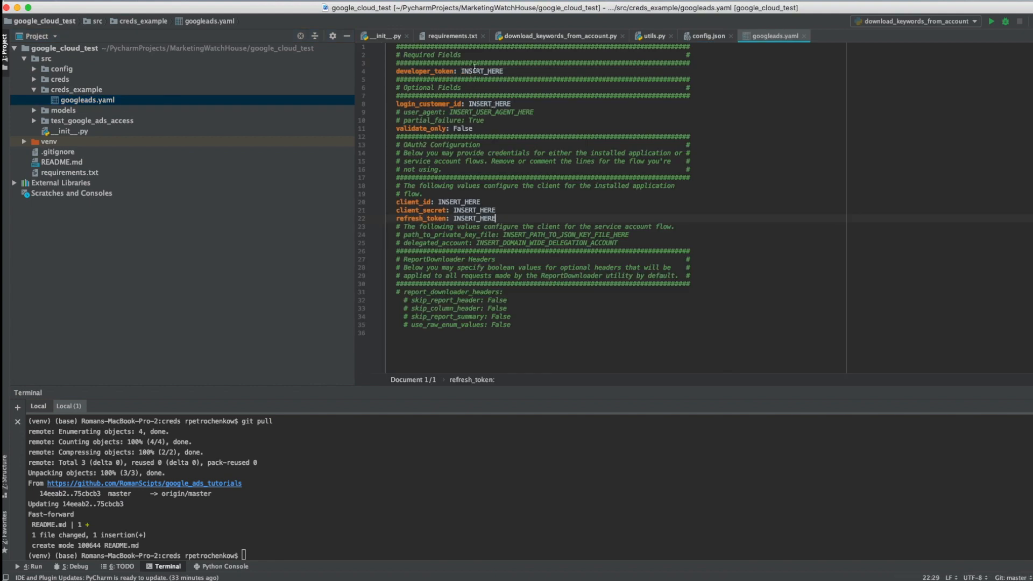
mouse_move(548, 197)
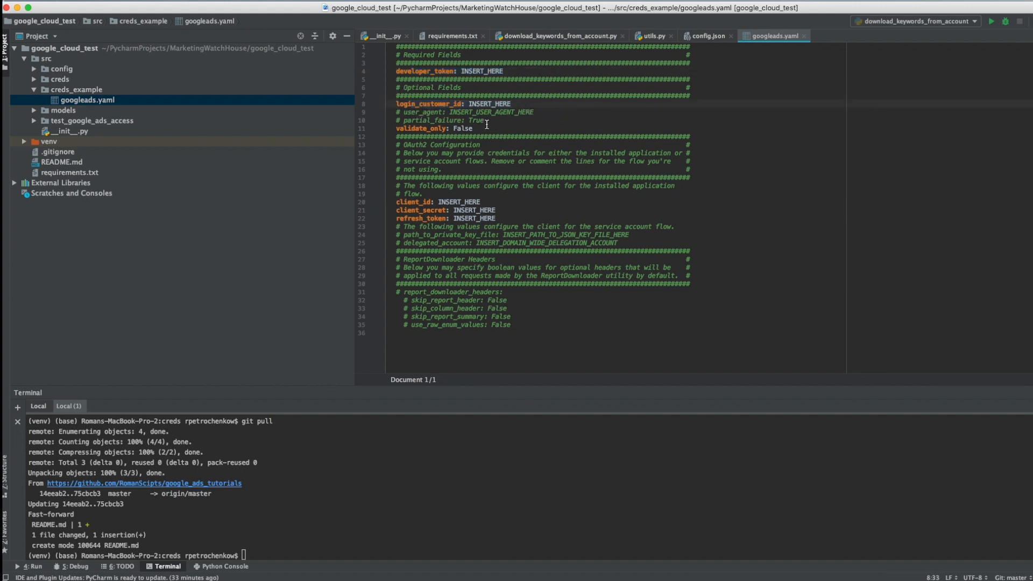
left_click(408, 201)
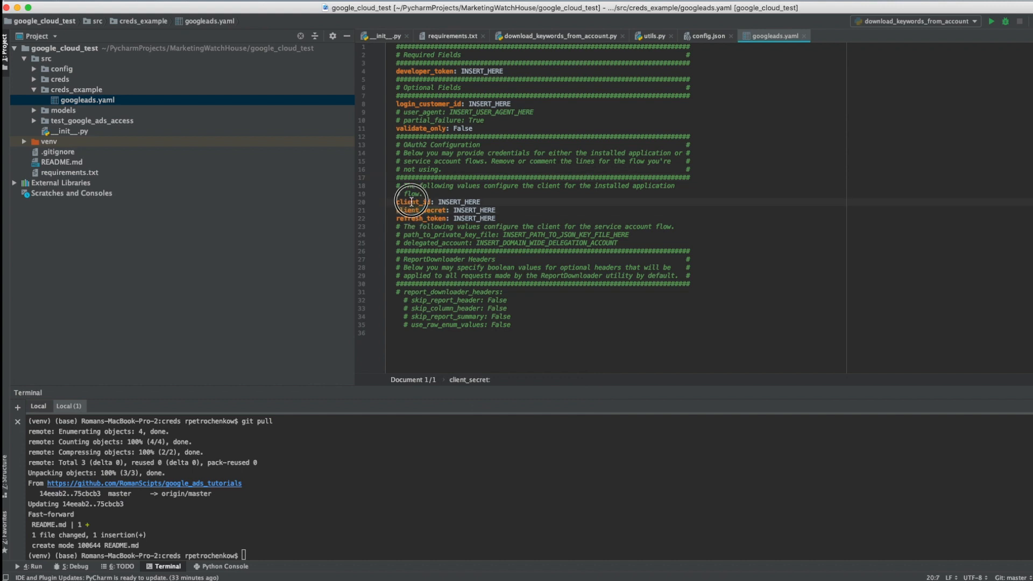
left_click(416, 218)
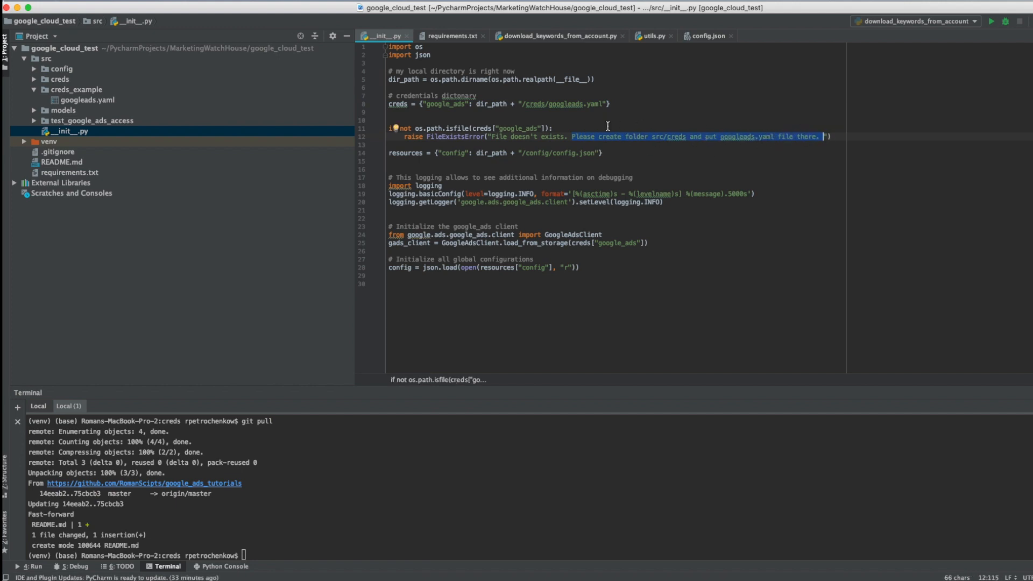
mouse_move(688, 136)
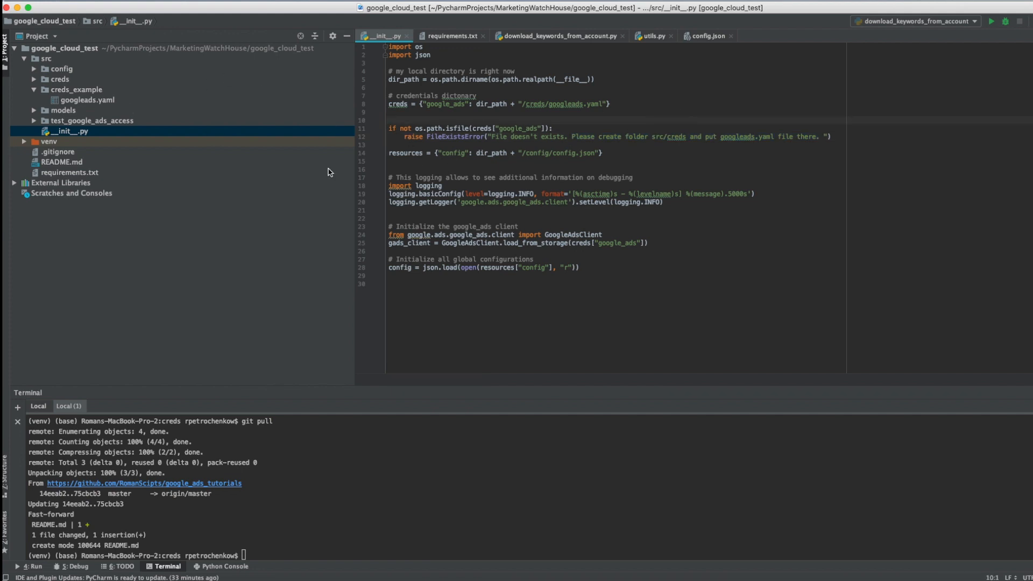
- Walk through __init__.py, selecting dir_path and the config-loading line
double_click(450, 153)
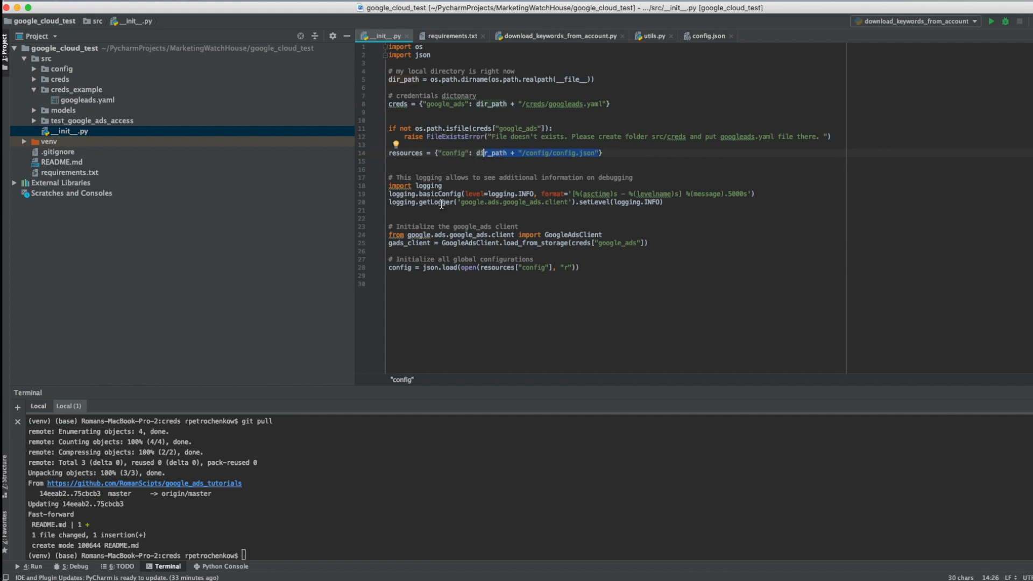
left_click(585, 267)
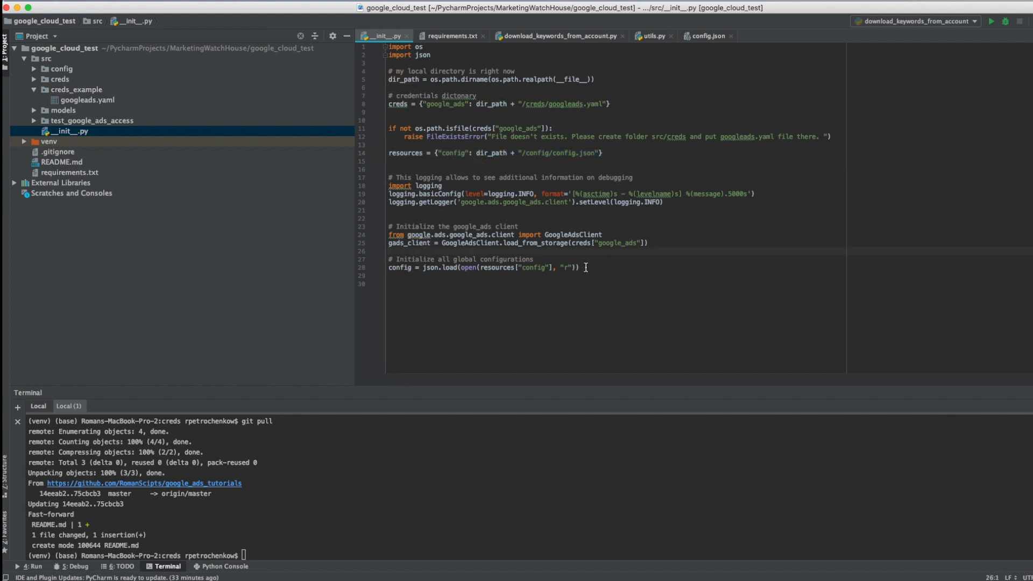
triple_click(481, 267)
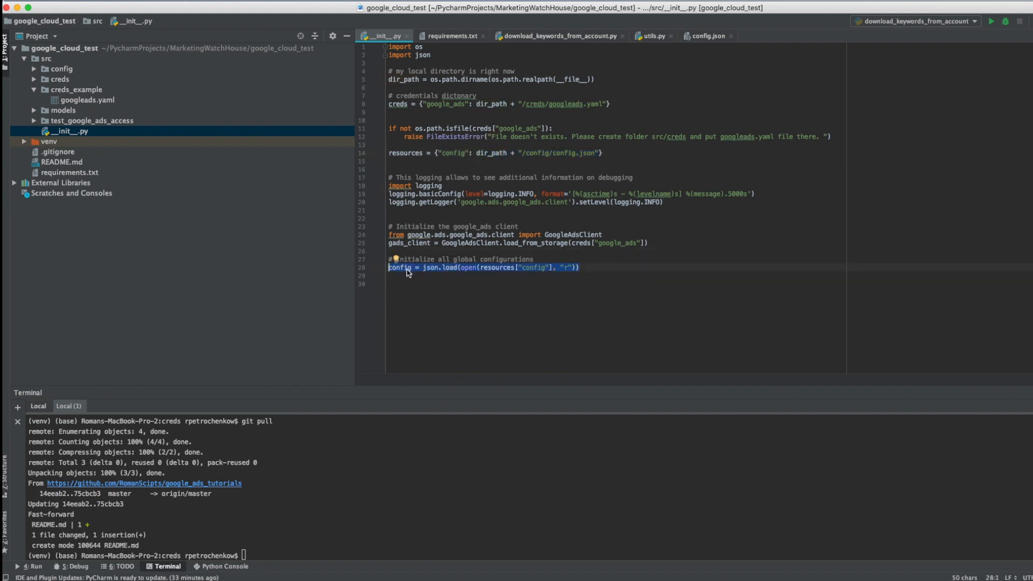
left_click(435, 267)
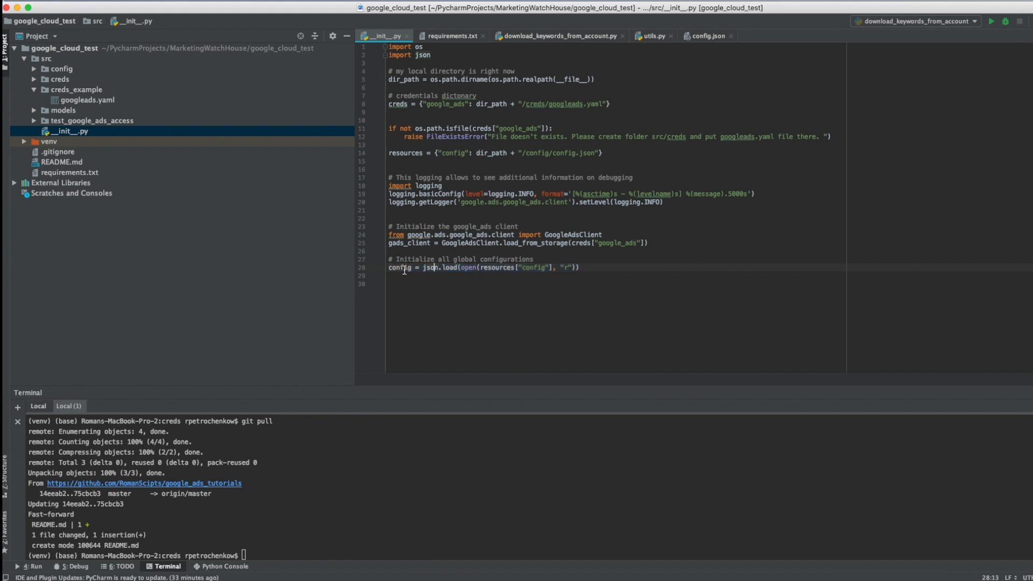
- View requirements.txt, return to __init__.py, and expand config to reveal config.json
left_click(451, 36)
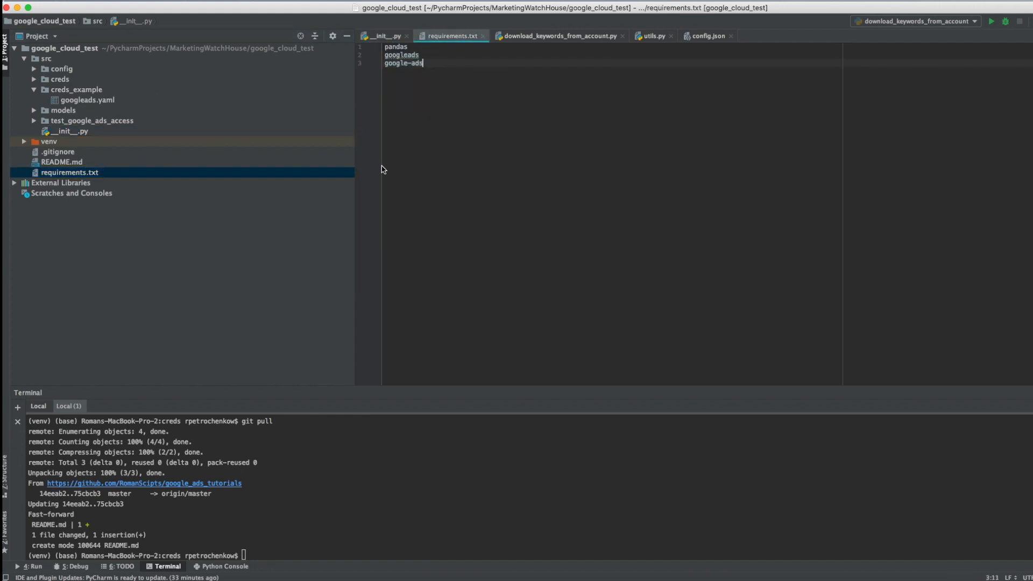
type("json.load(open(resources[\"config\"], \"r")
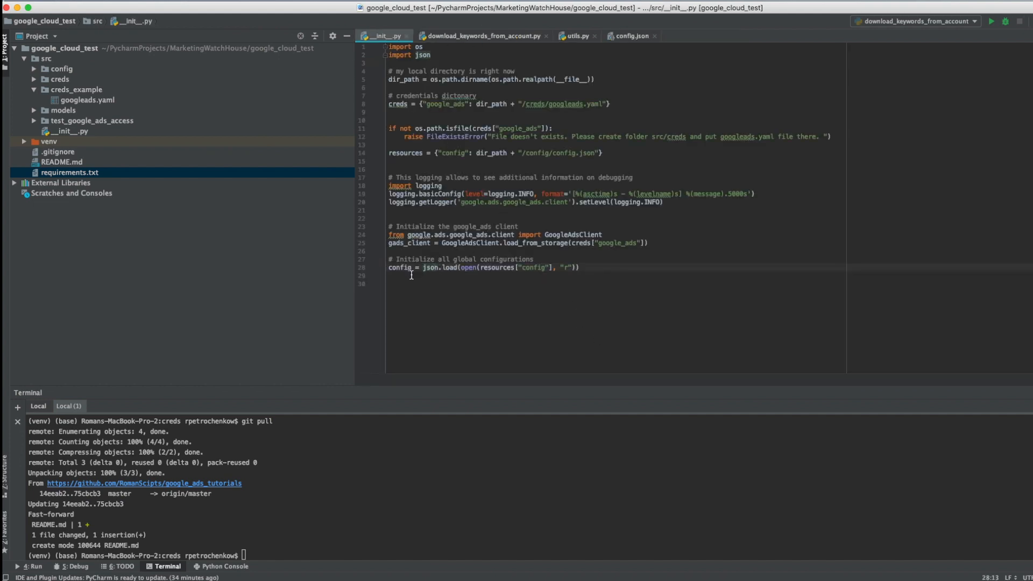
double_click(400, 267)
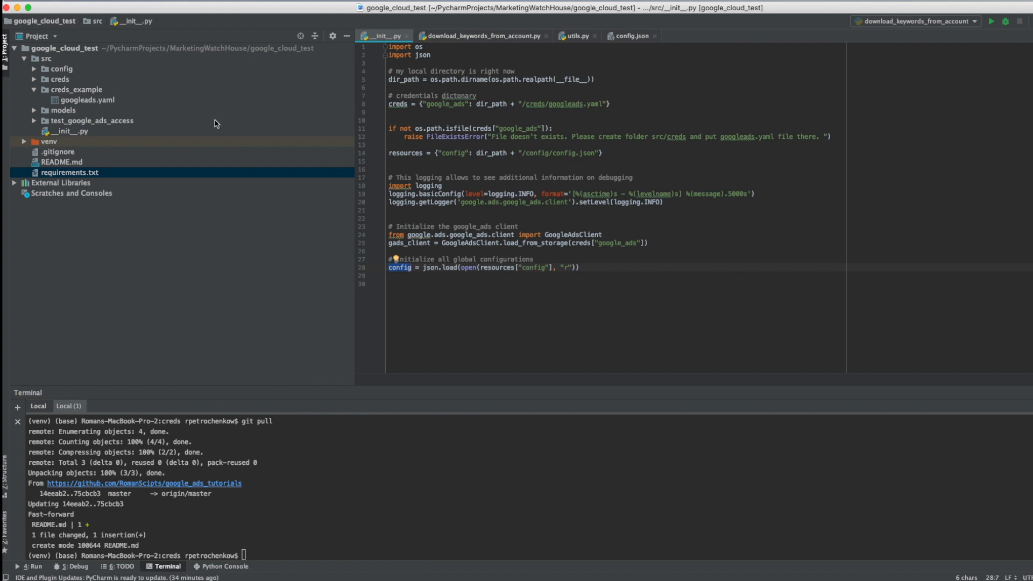
left_click(34, 68)
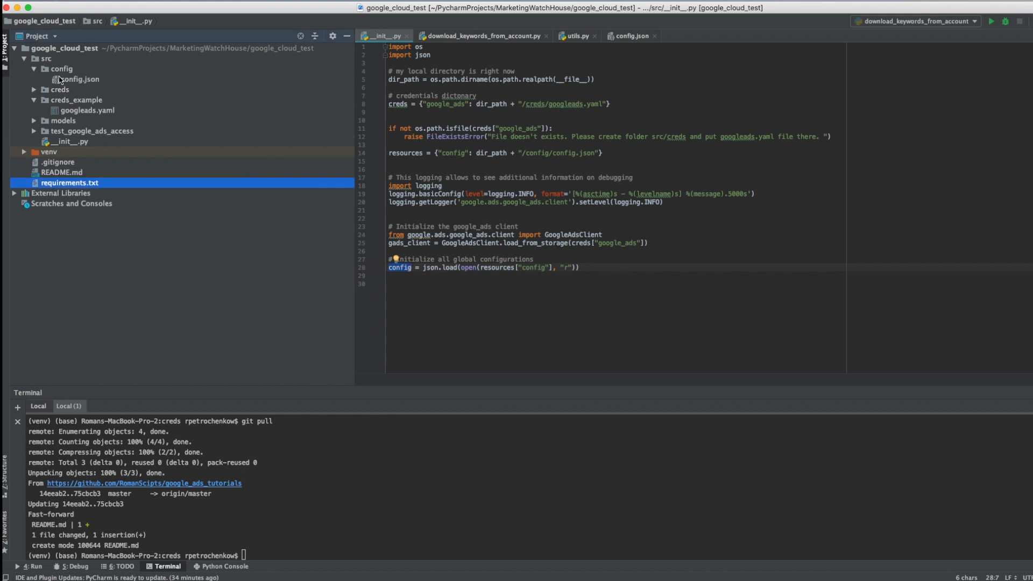
- Add a "my_test_name": "namename" entry to config.json
double_click(80, 79)
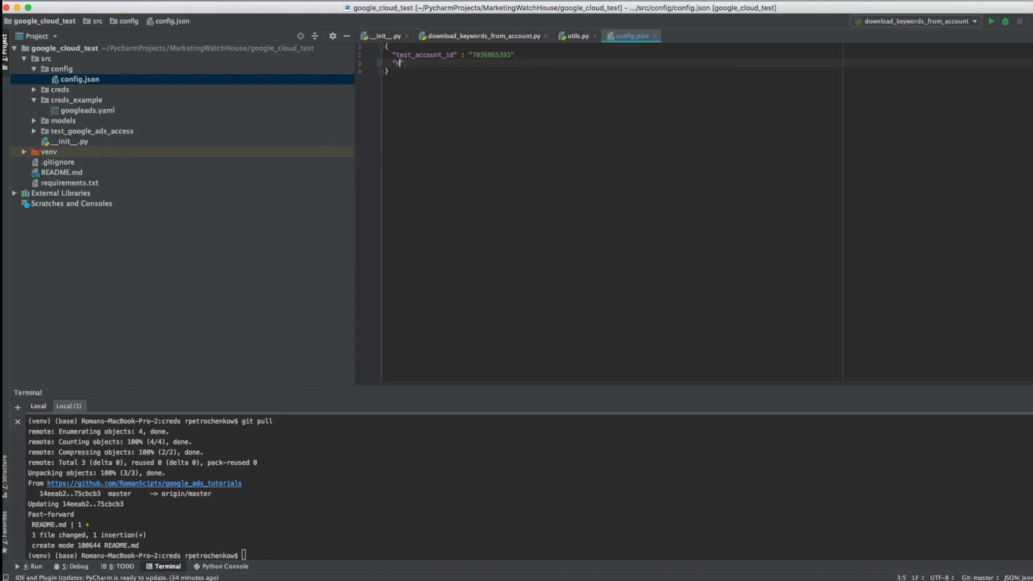
type("y_test_")
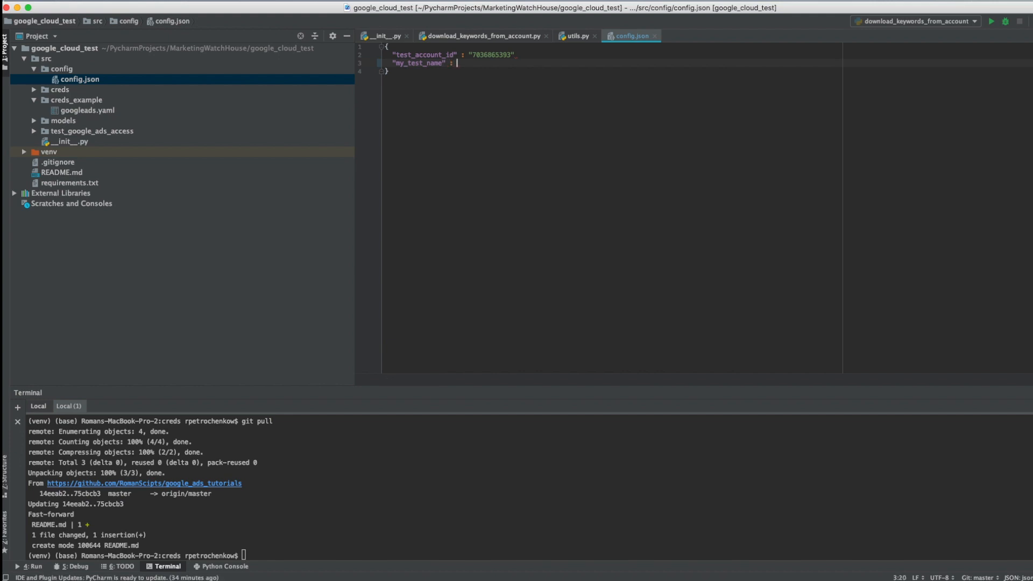
type("namename\"")
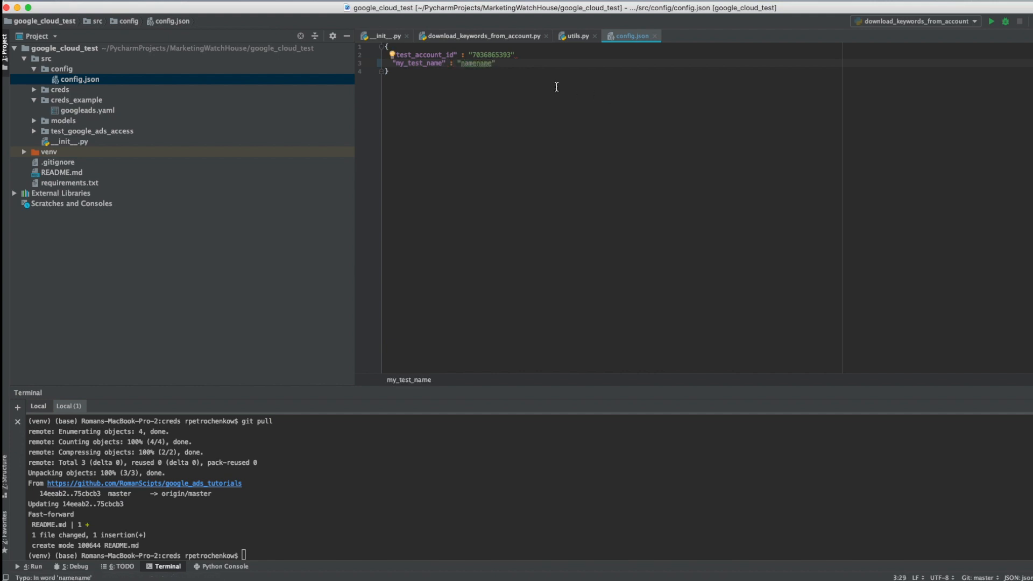
type(",")
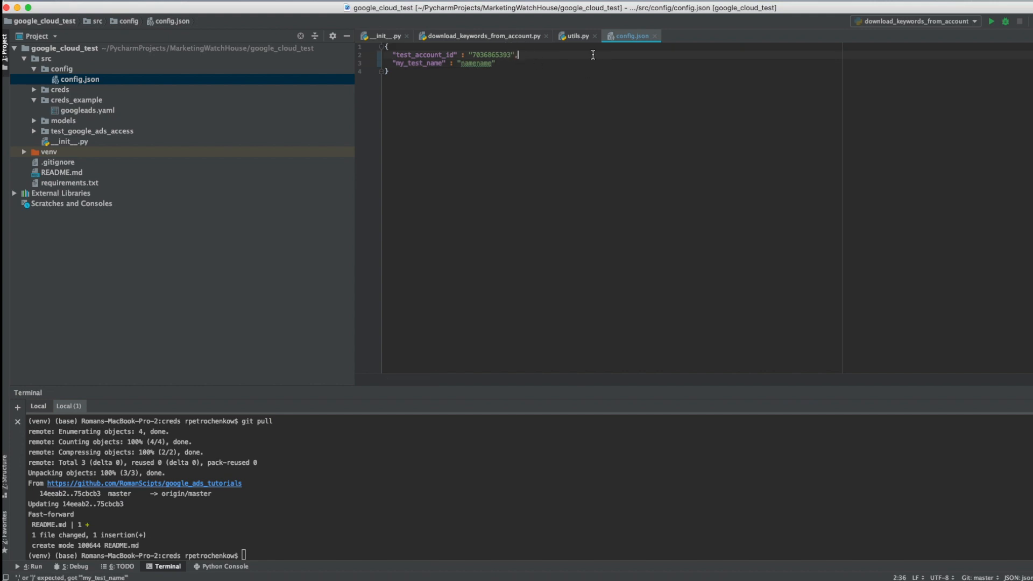
- Append print(config[...]) for the new key at the end of __init__.py
left_click(382, 36)
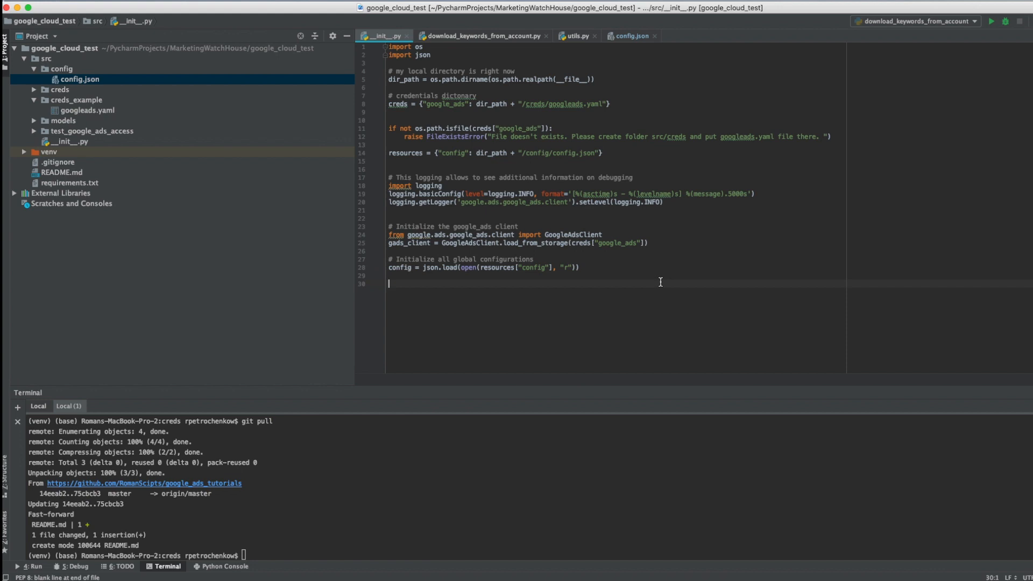
type("print(config)")
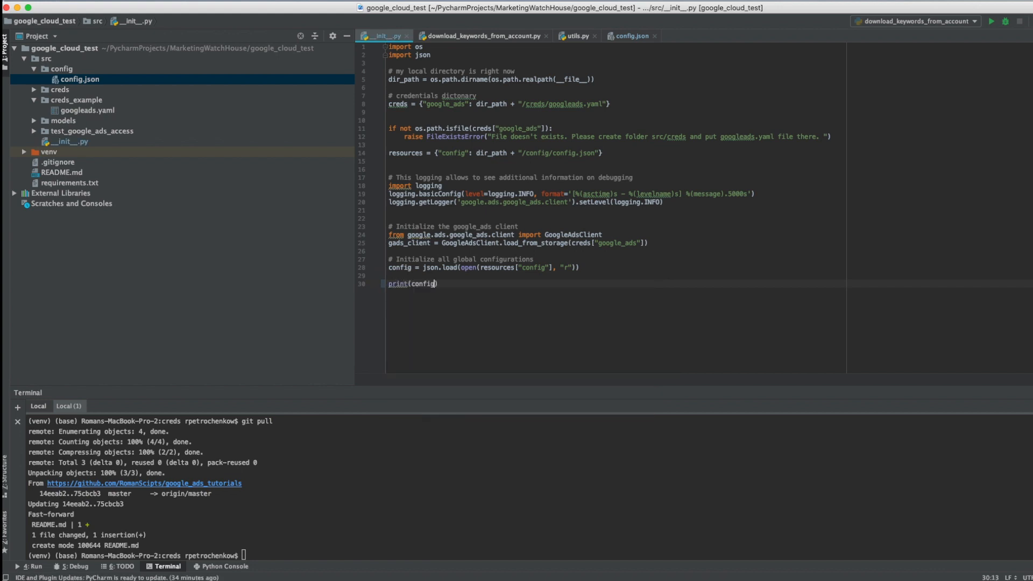
left_click(629, 35)
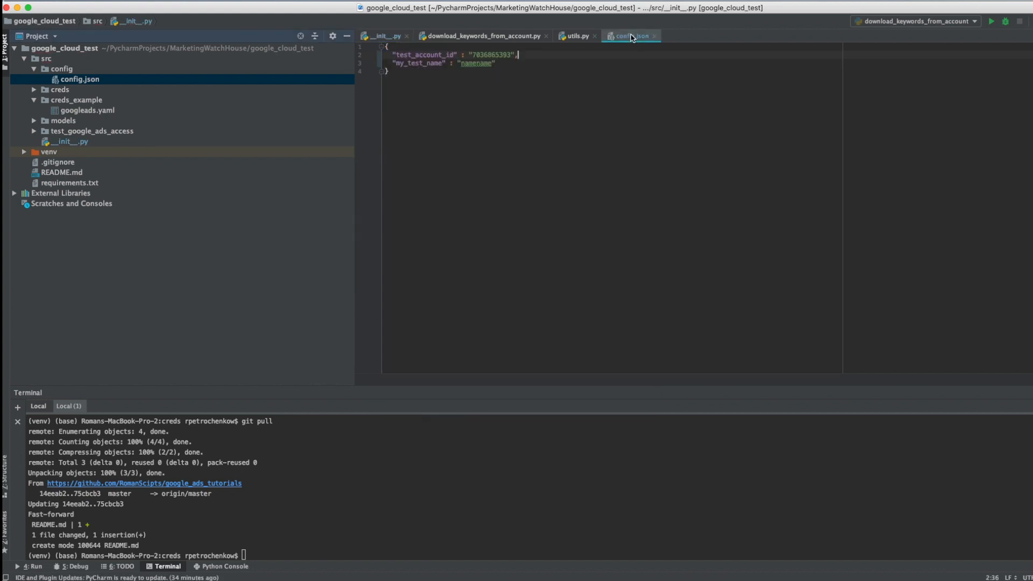
left_click(381, 35)
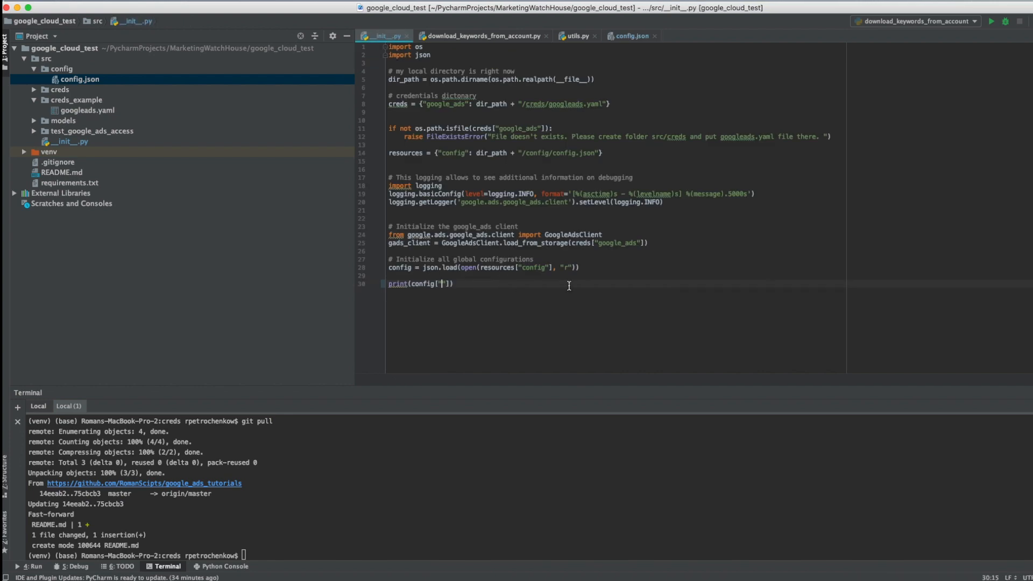
right_click(382, 35)
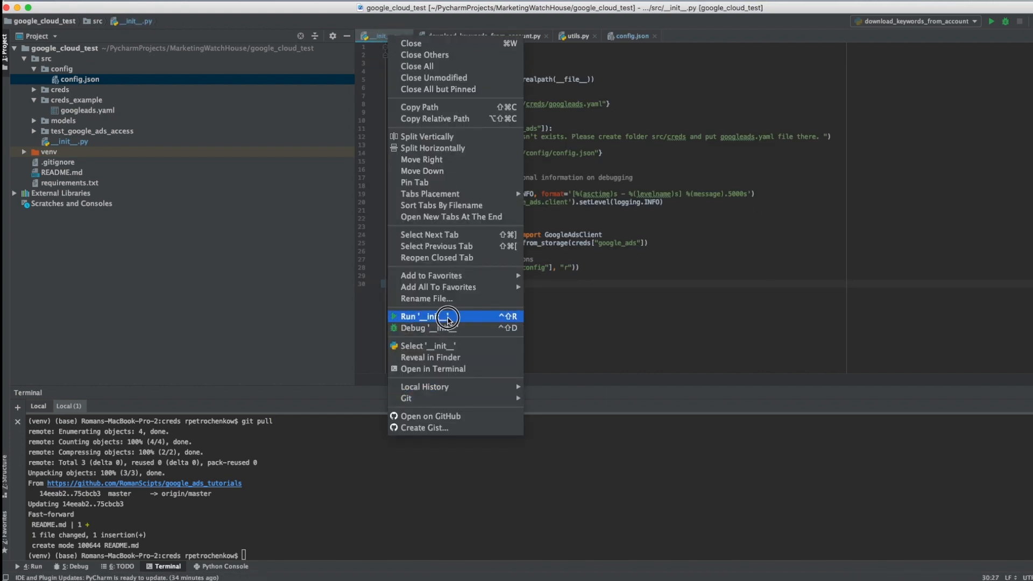
- Run __init__.py to print namename, then remove the my_test_name entry and print line
left_click(419, 316)
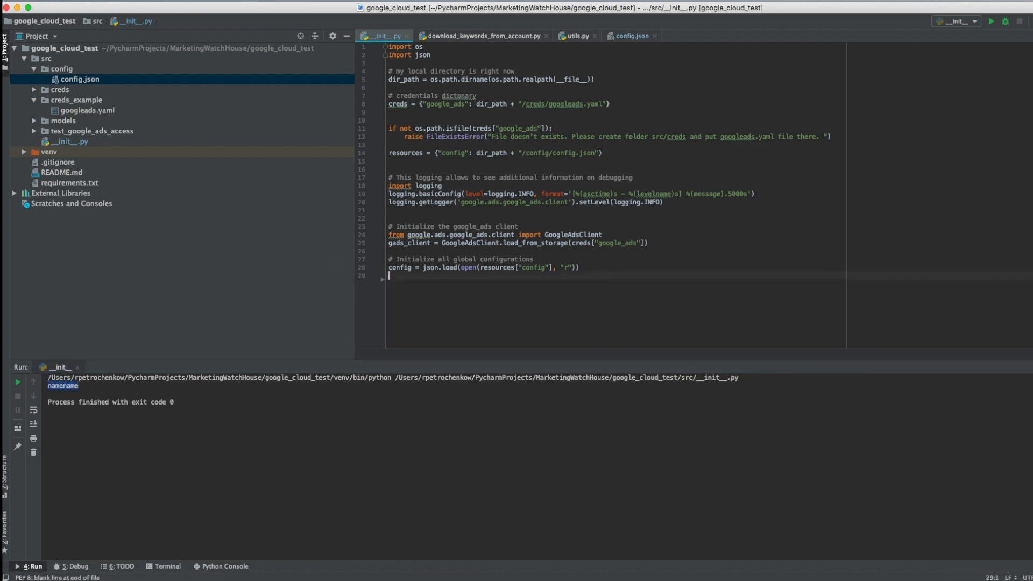
left_click(630, 36)
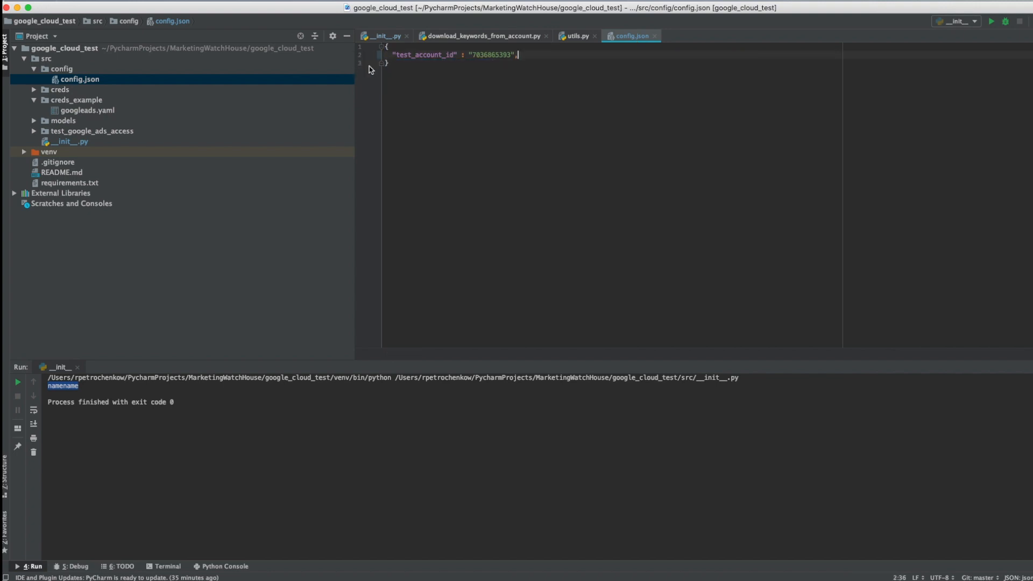
mouse_move(656, 38)
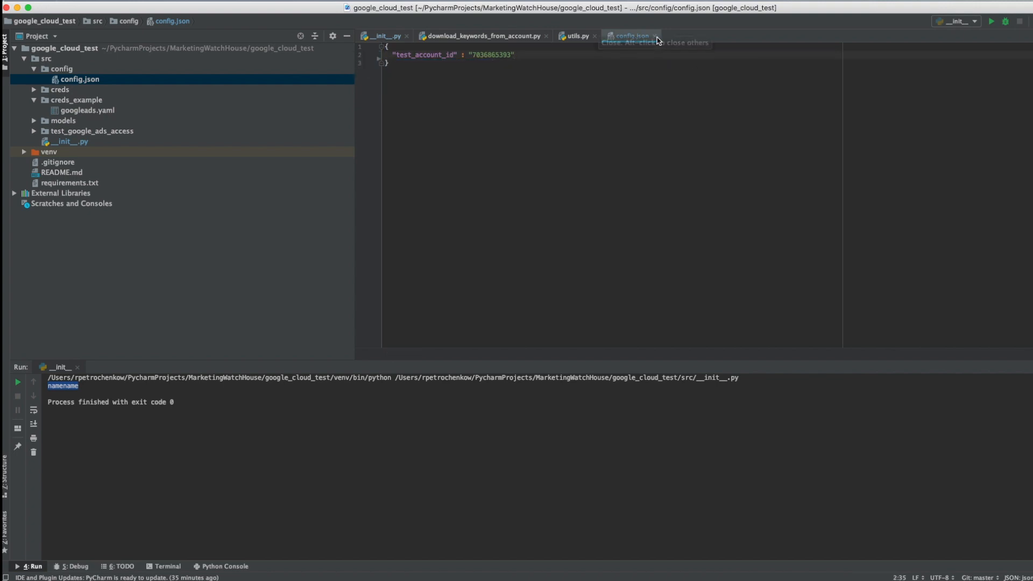
type("\"my_test_name\" : \"namename\"")
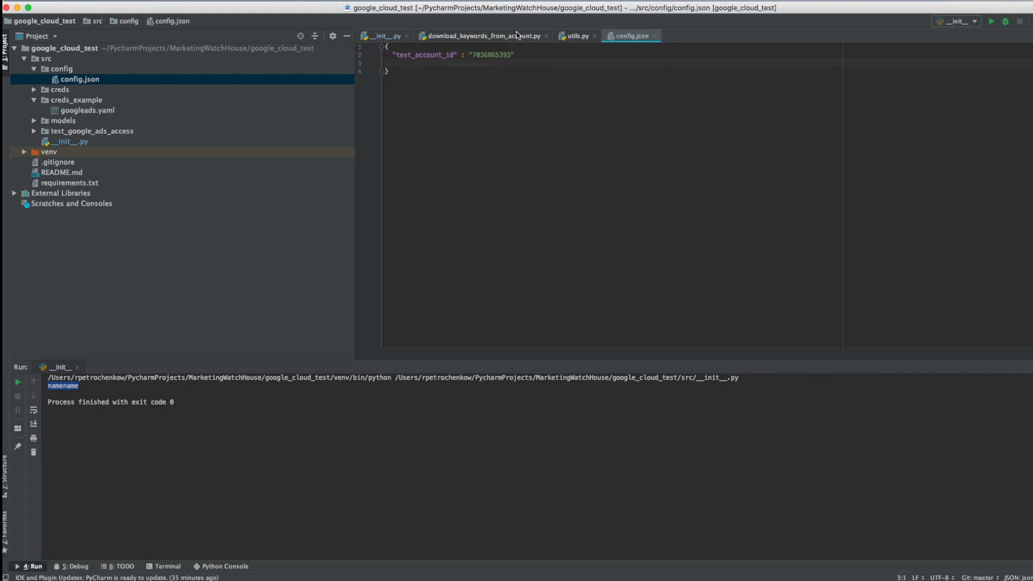
left_click(481, 36)
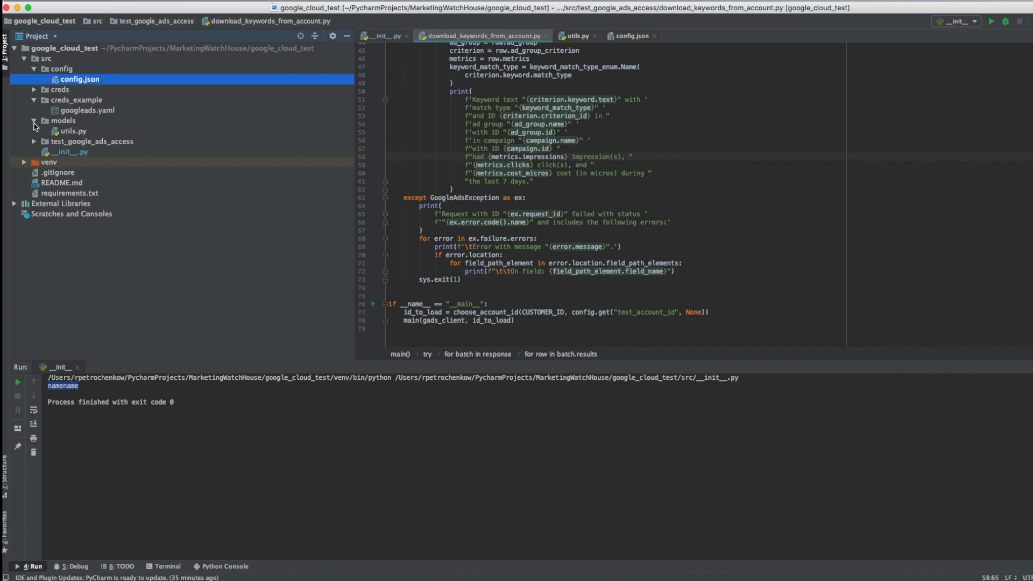
left_click(73, 131)
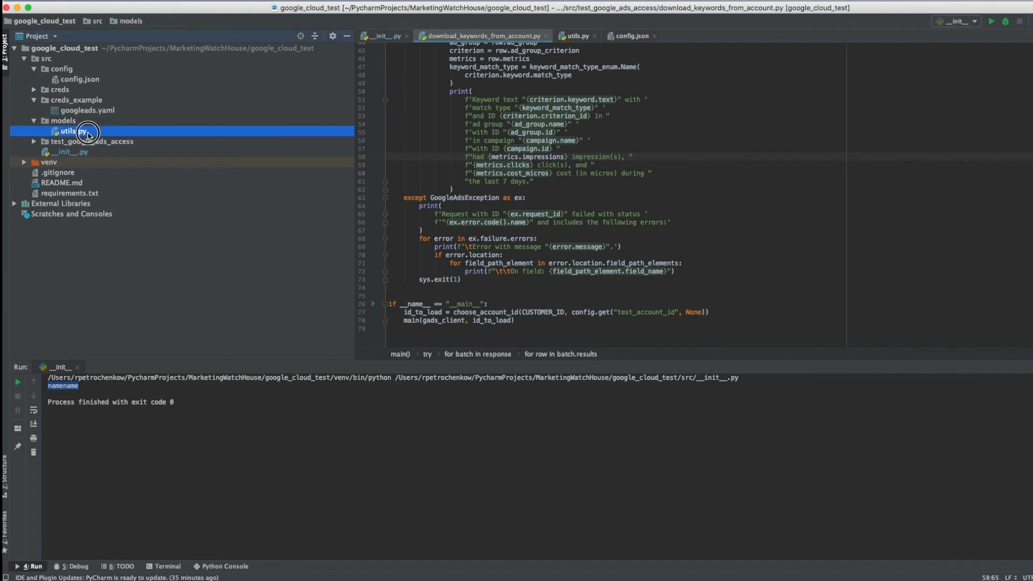
double_click(70, 130)
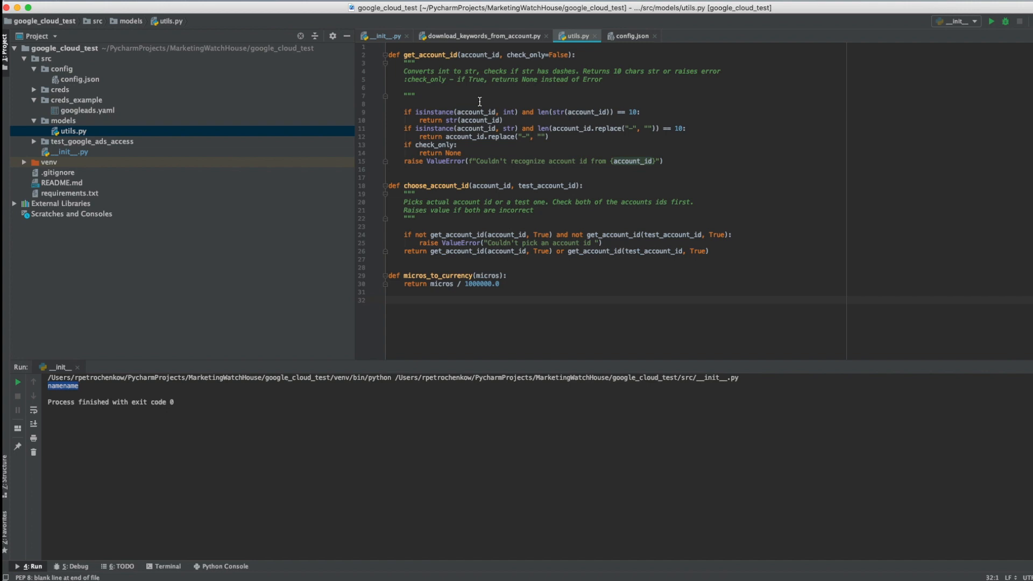
mouse_move(644, 294)
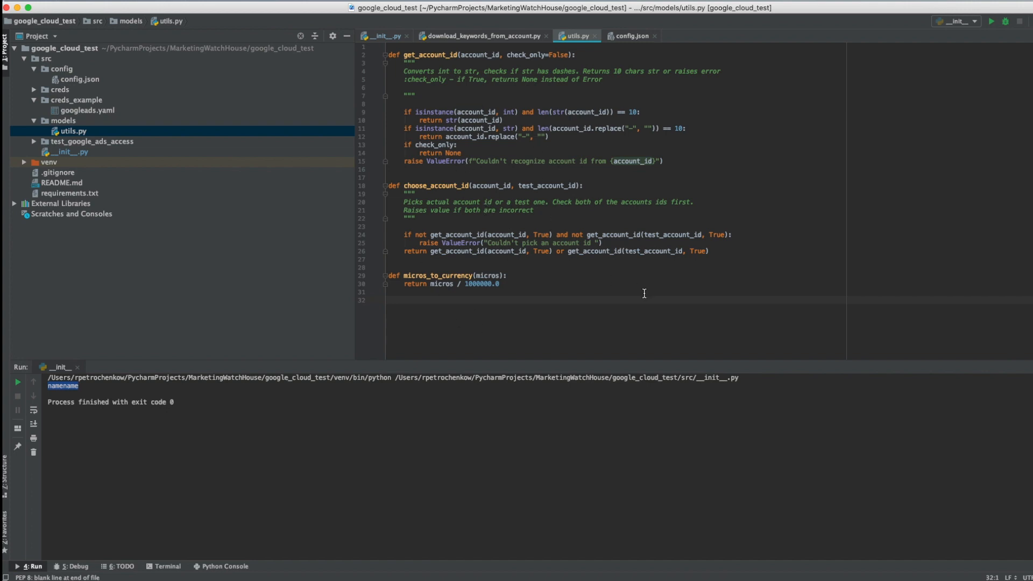
mouse_move(474, 130)
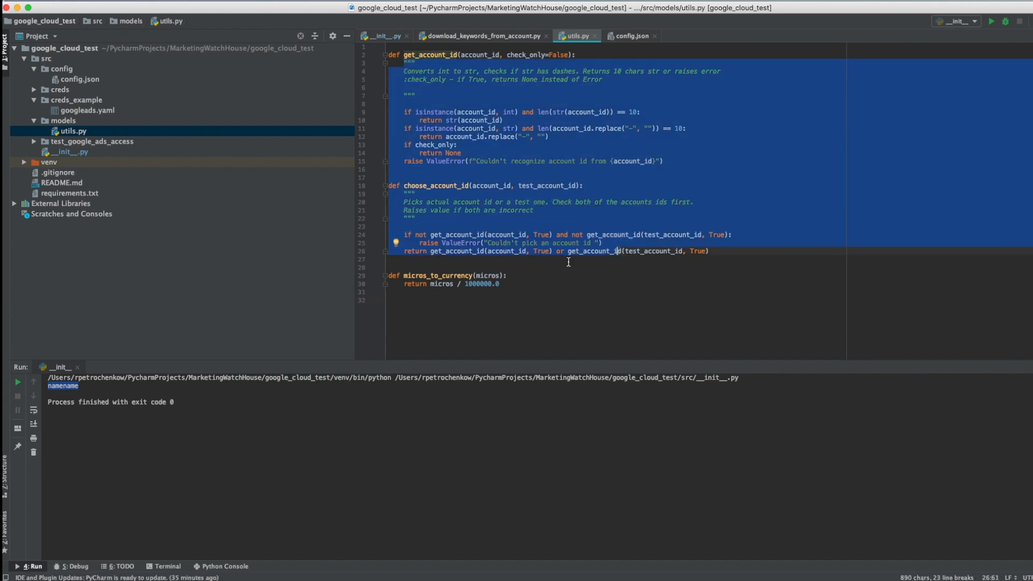
left_click(554, 235)
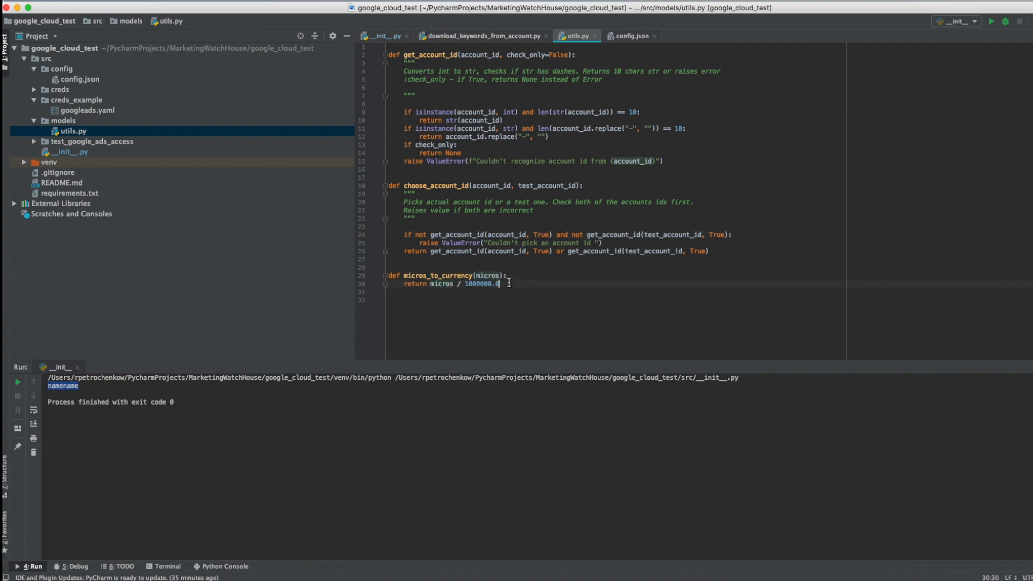
left_click(481, 35)
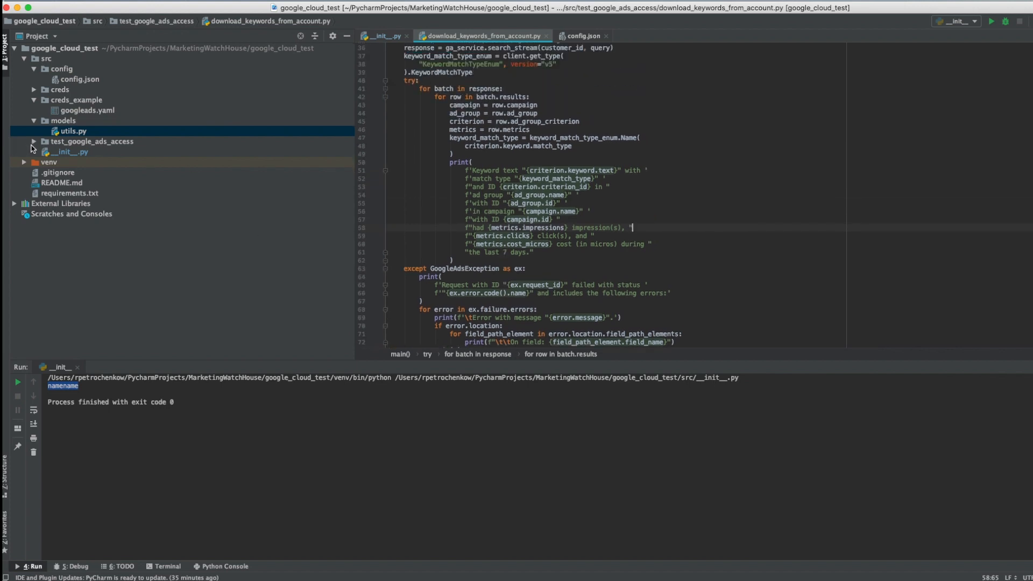
- Expand test_google_ads_access and run download_keywords_from_account.py to list keyword stats
left_click(93, 141)
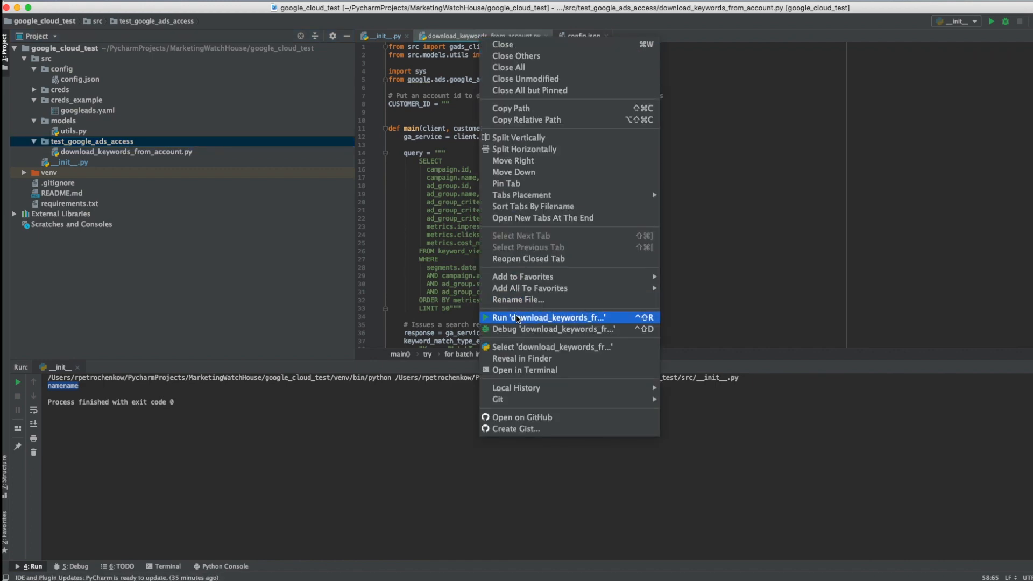
left_click(549, 317)
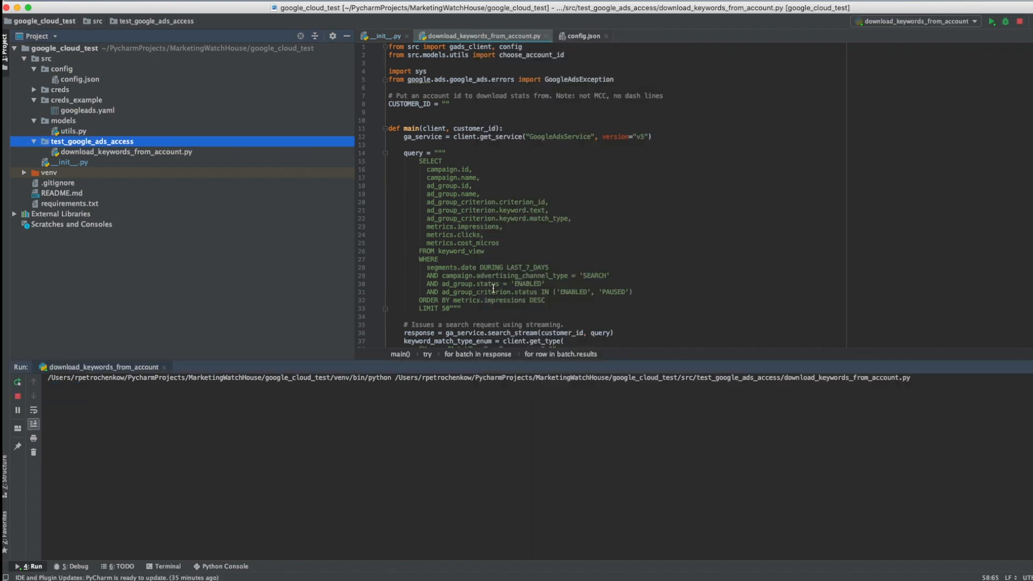
left_click(991, 21)
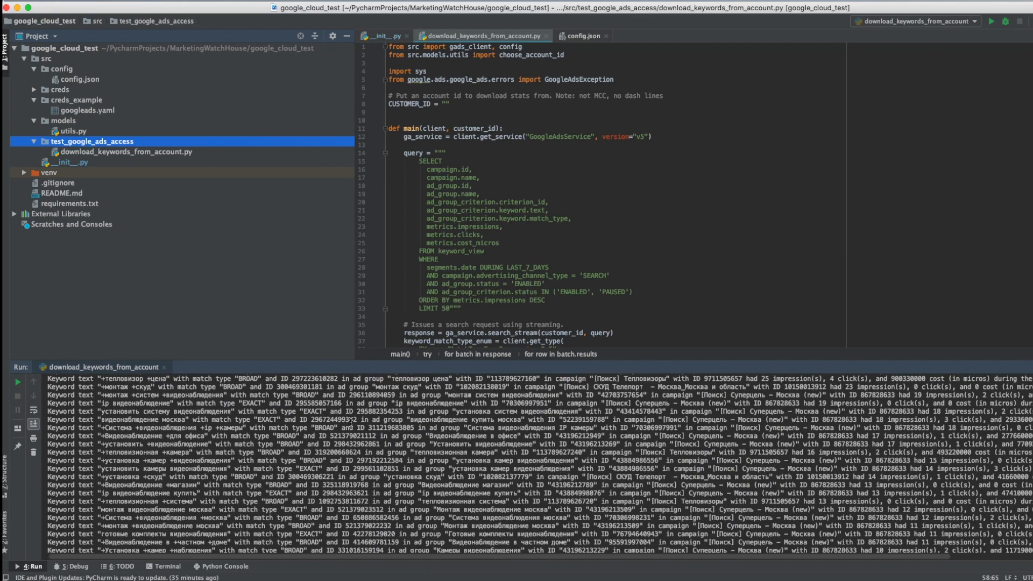
scroll("down", 3)
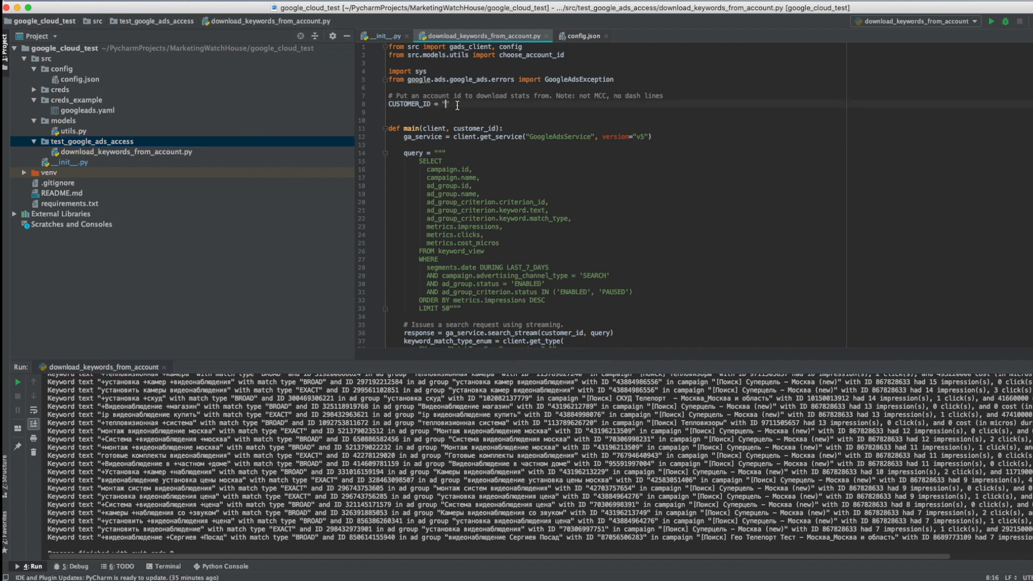
- Rerun the script with trial CUSTOMER_IDs like 56465421, hitting 'No customer found', then clear it
type("56465421")
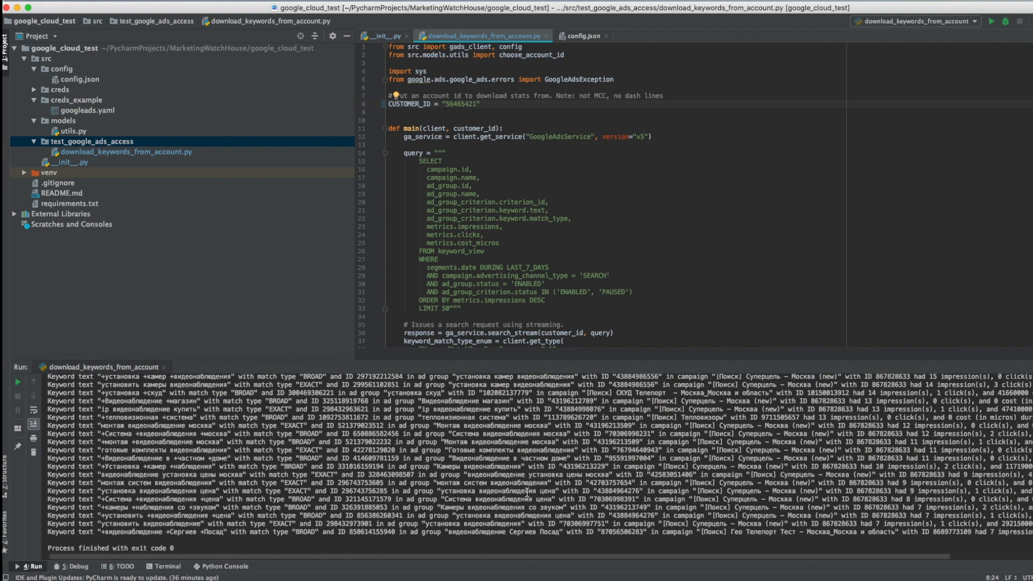
left_click(992, 21)
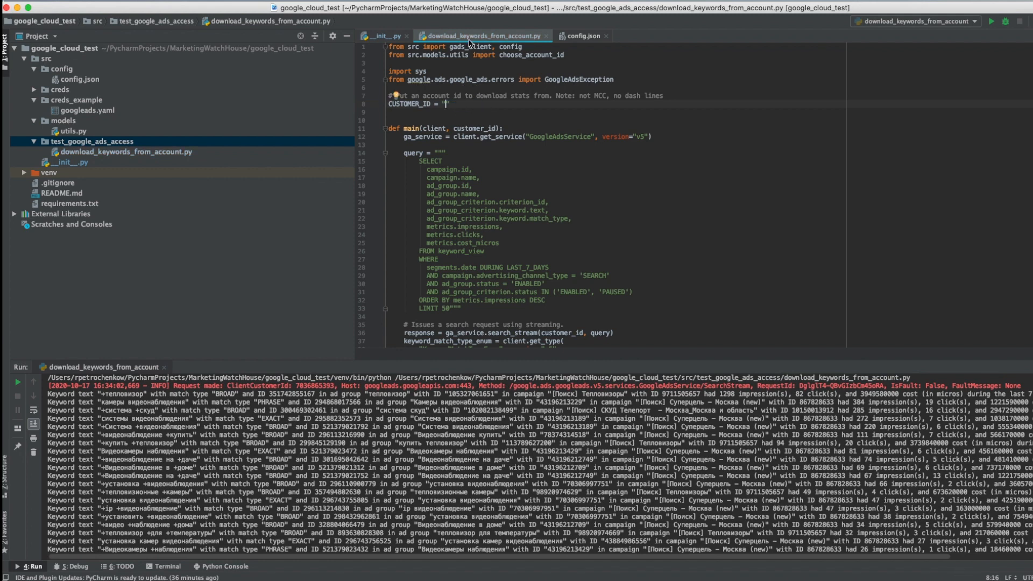
type("7778889999")
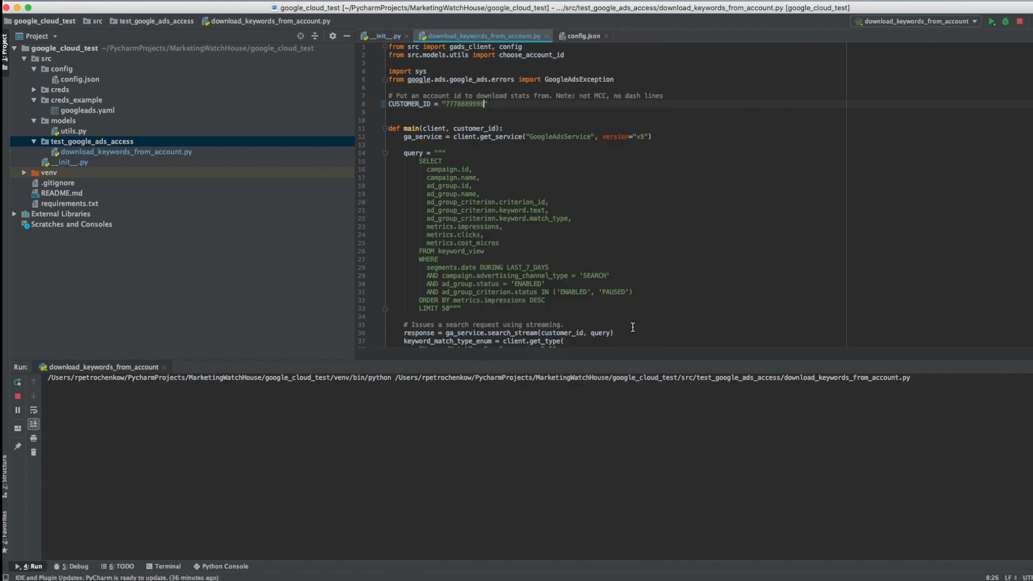
left_click(993, 20)
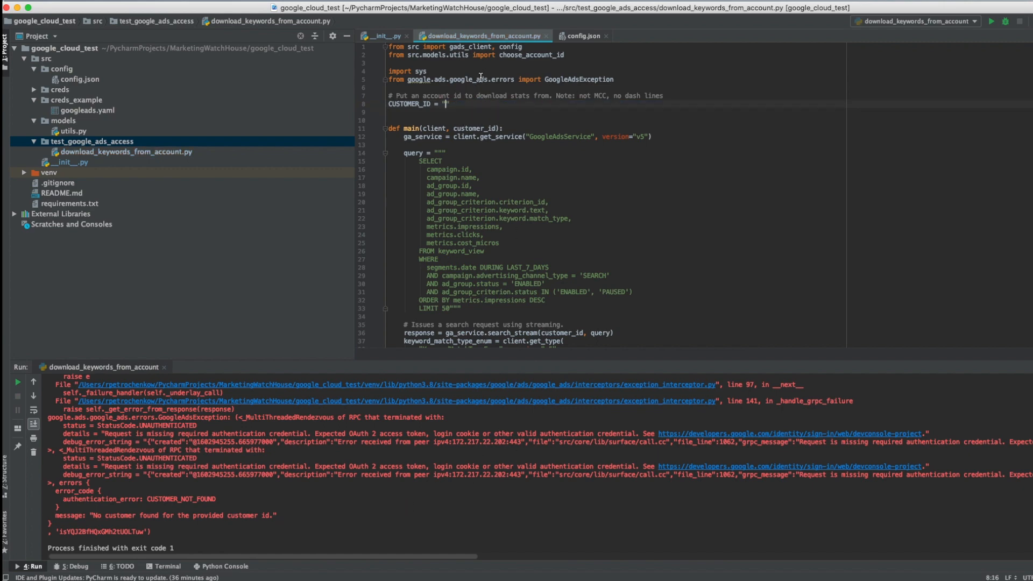
left_click(995, 20)
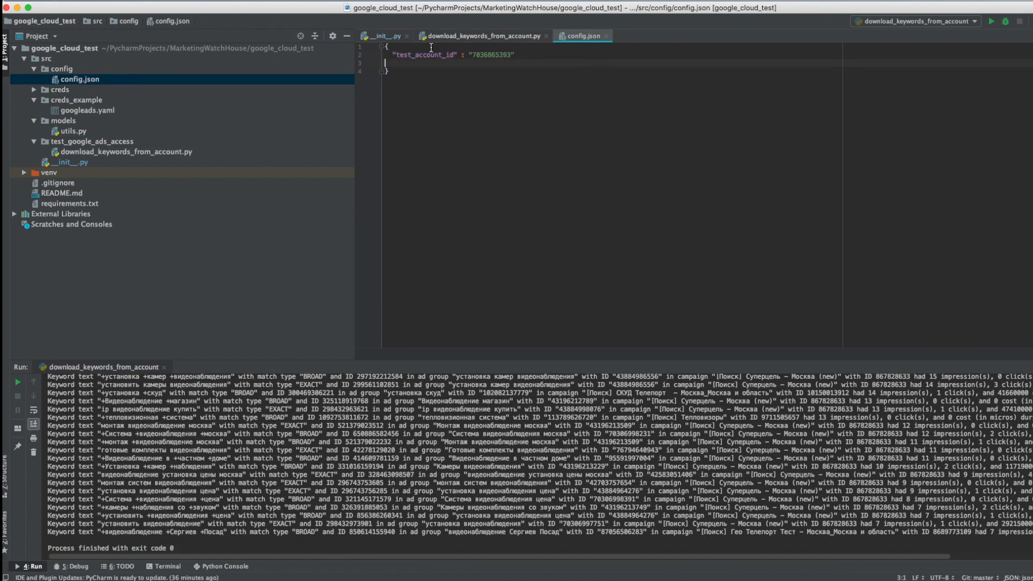
left_click(481, 35)
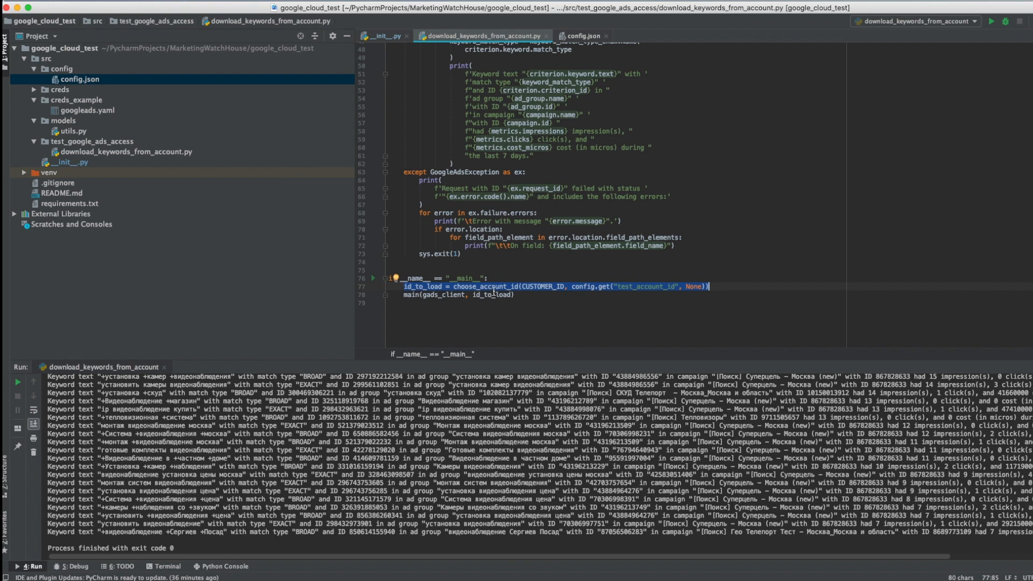
double_click(542, 286)
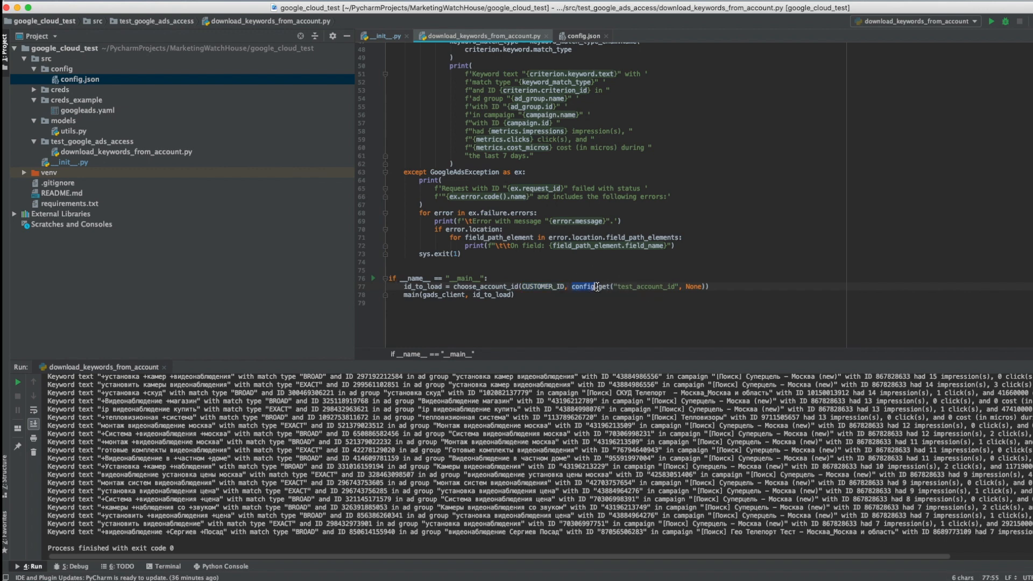
left_click(80, 79)
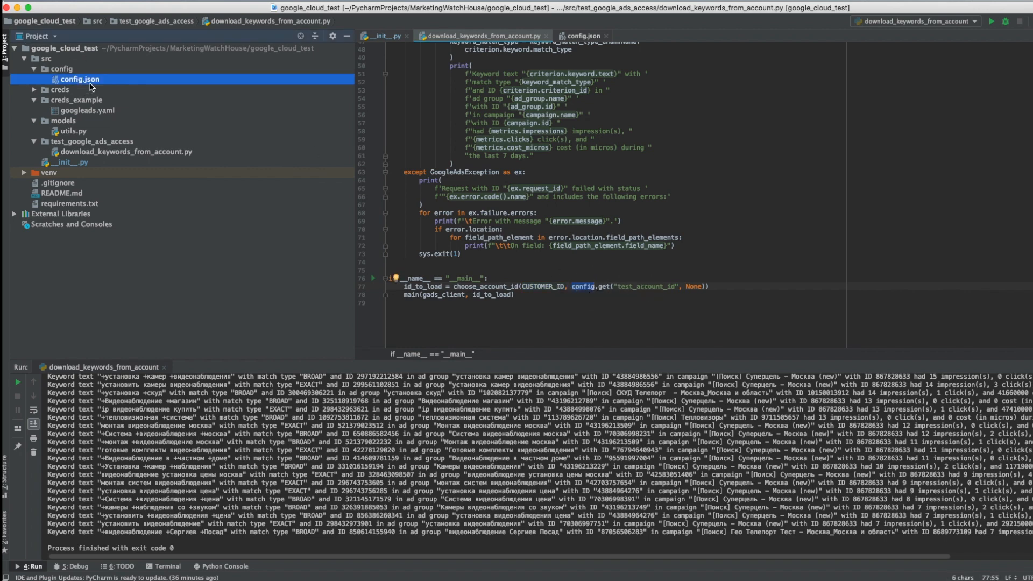
left_click(580, 35)
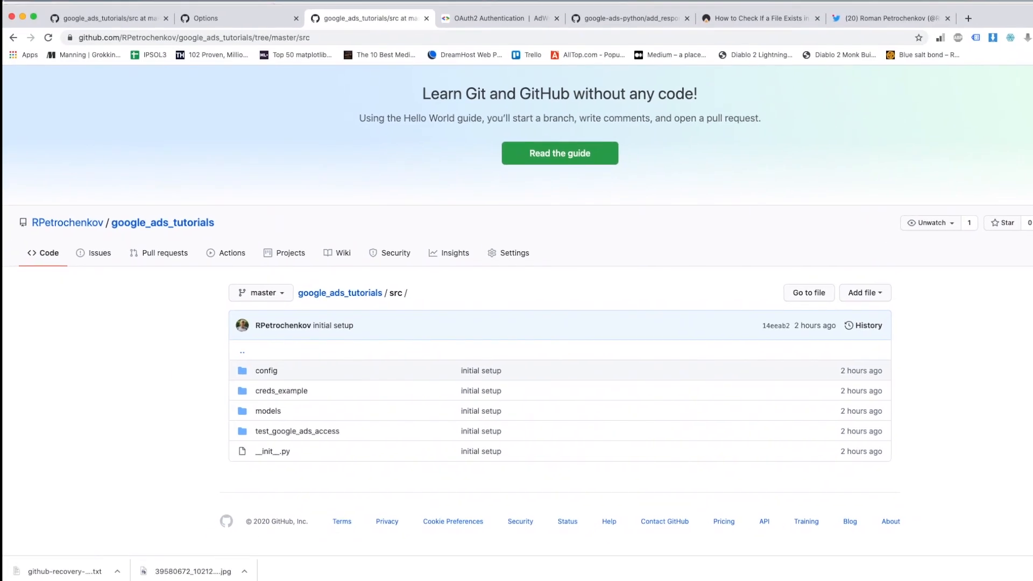
- Browse google-ads-python's examples to add_campaign_draft.py and view it as raw code
left_click(625, 18)
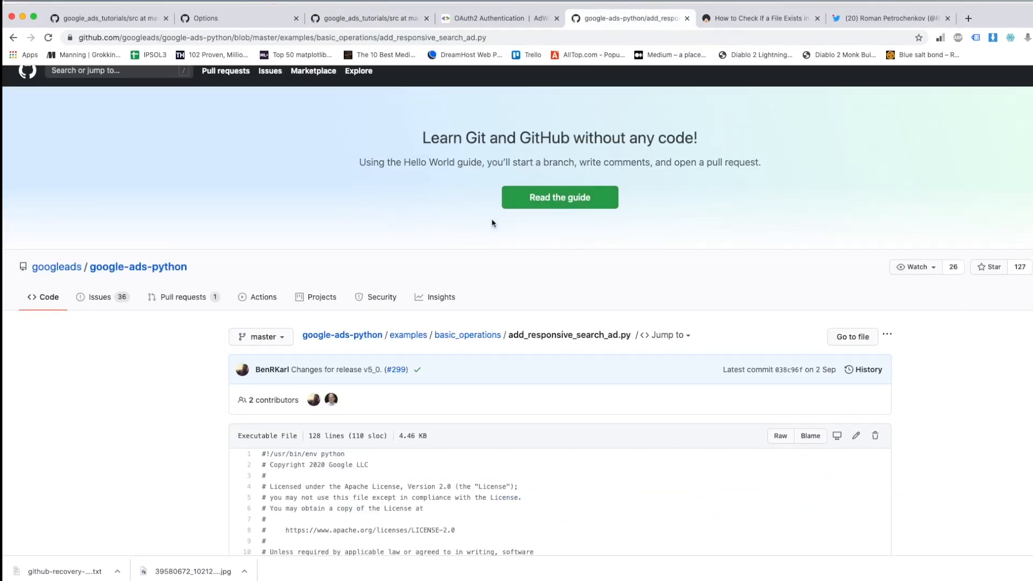
scroll("down", 3)
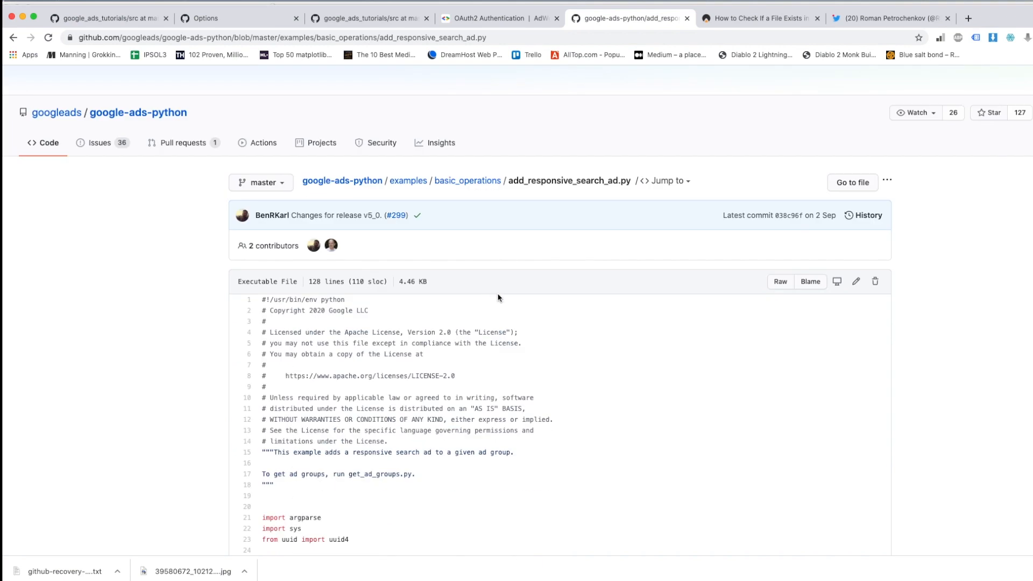
left_click(408, 181)
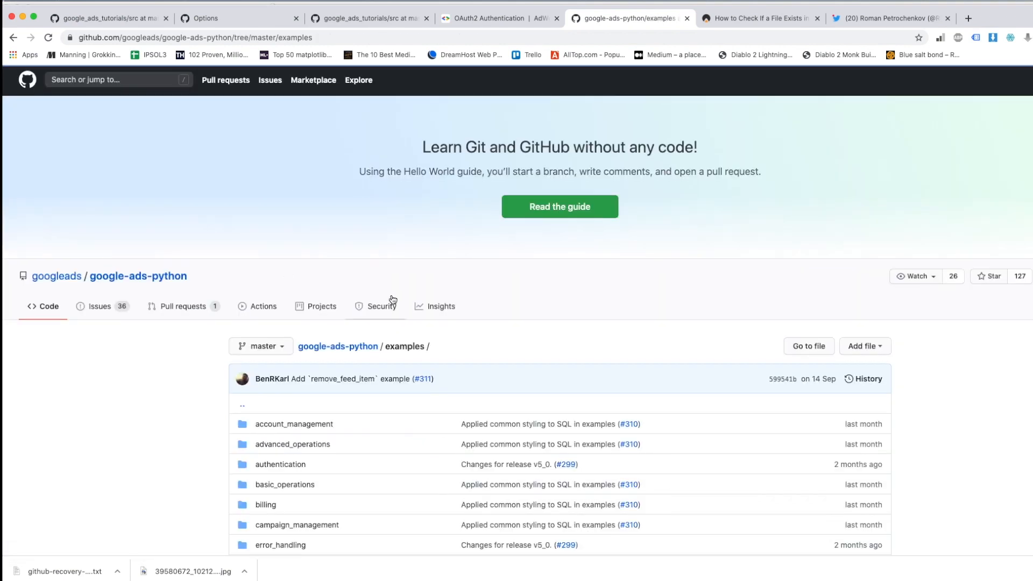
scroll("down", 3)
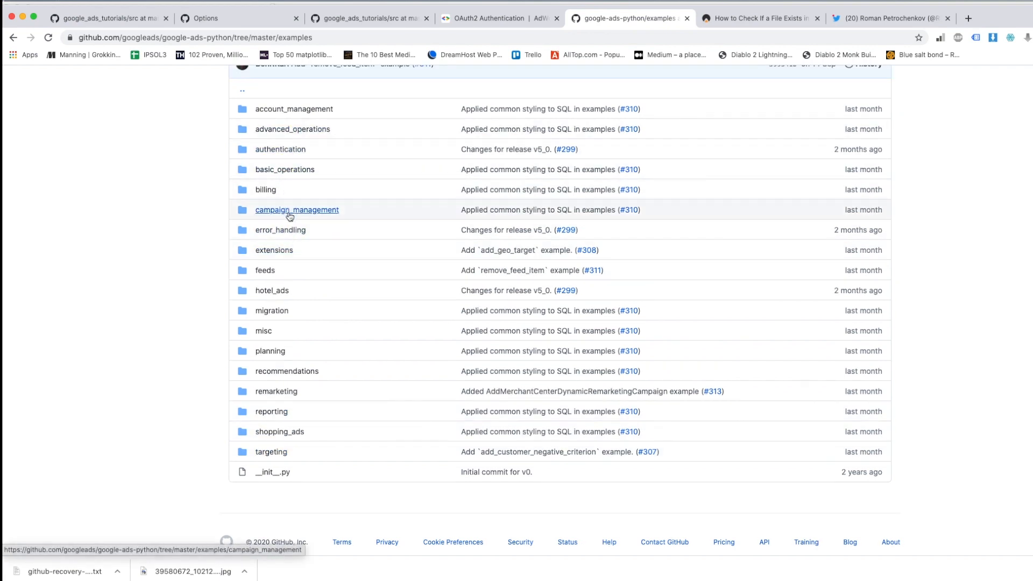
mouse_move(272, 282)
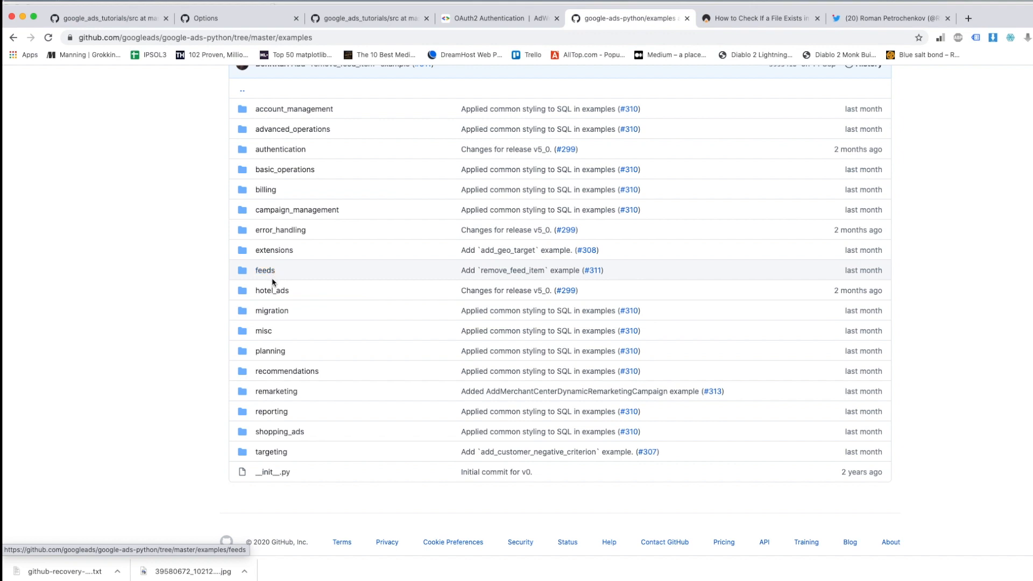
mouse_move(278, 340)
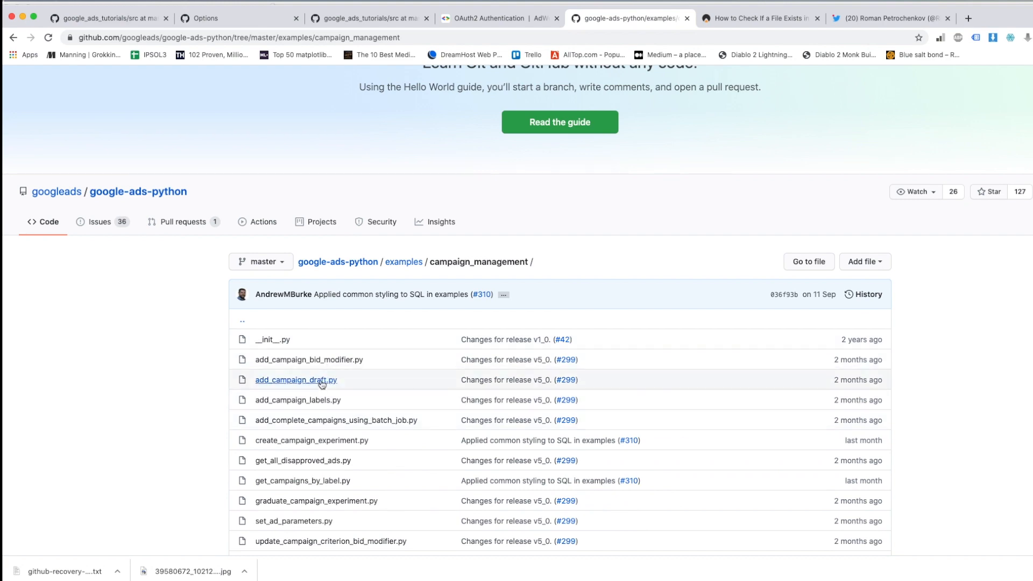
left_click(295, 379)
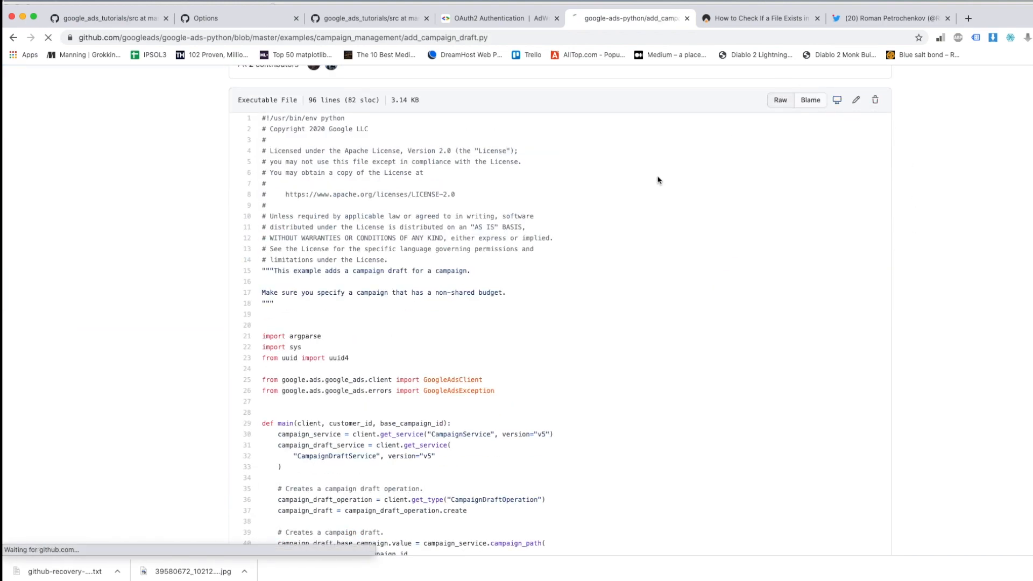
left_click(780, 99)
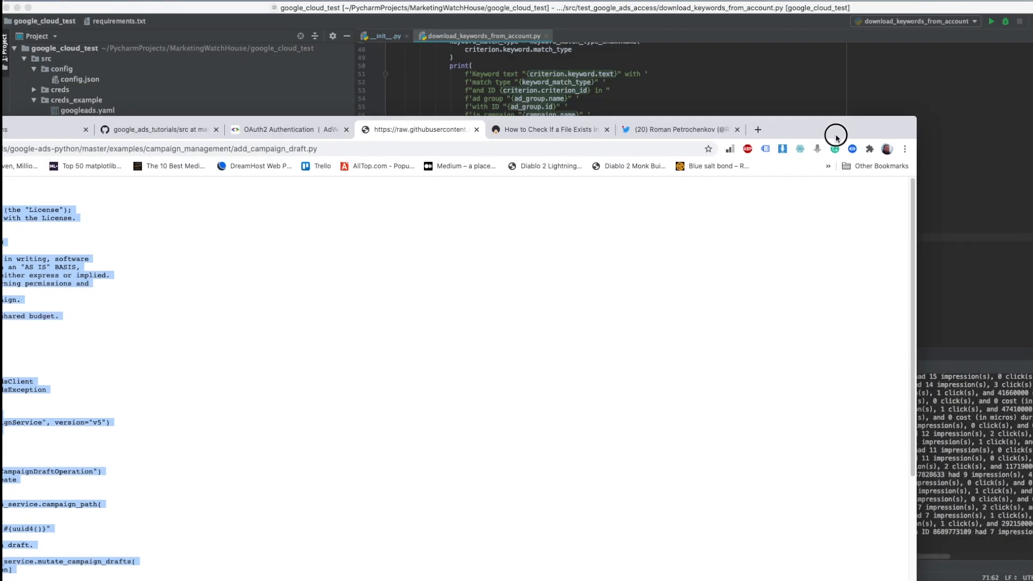
- Create test.py in test_google_ads_access with the pasted example, then view __init__.py's gads_client
right_click(86, 141)
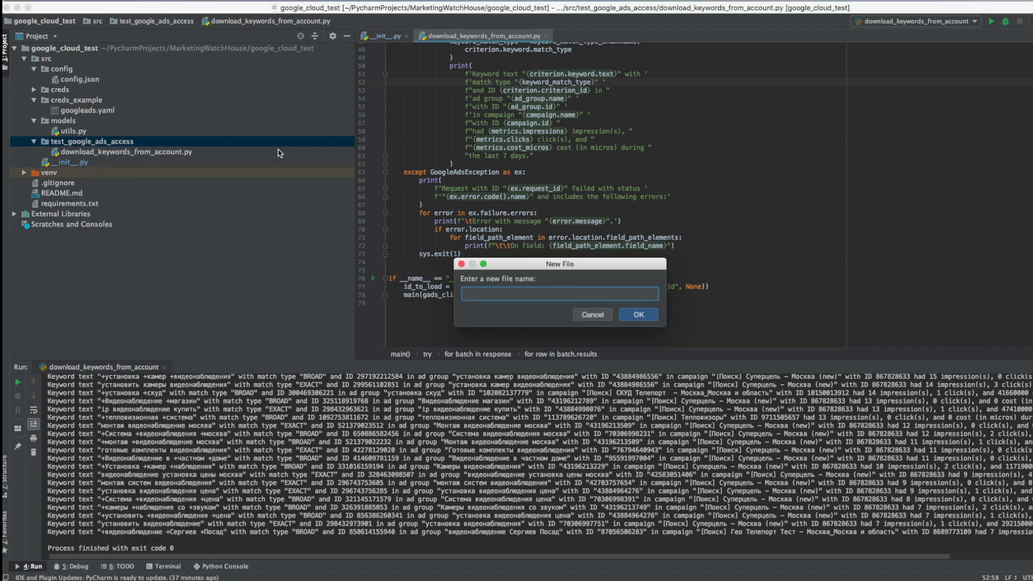
type("test.py")
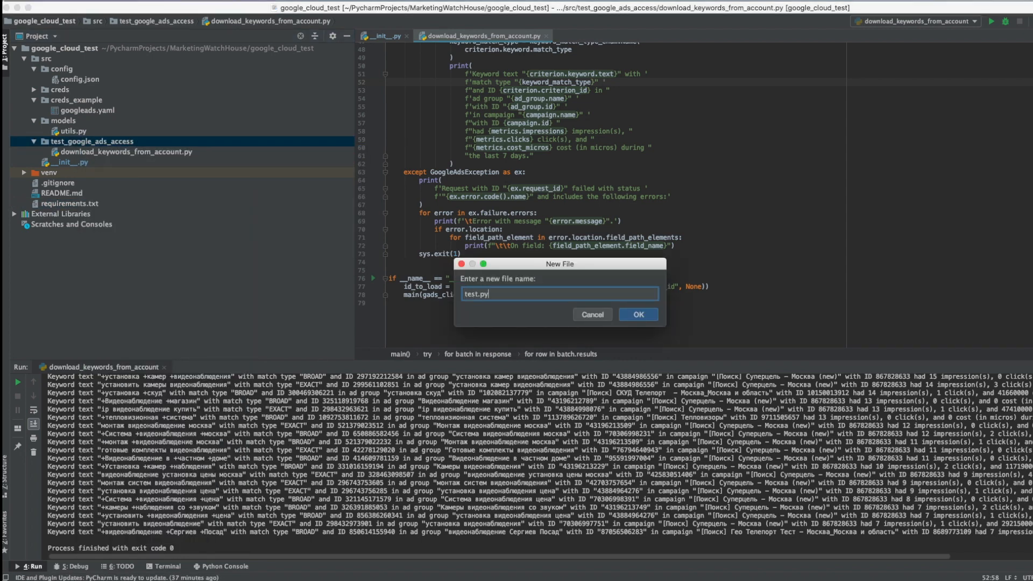
left_click(637, 314)
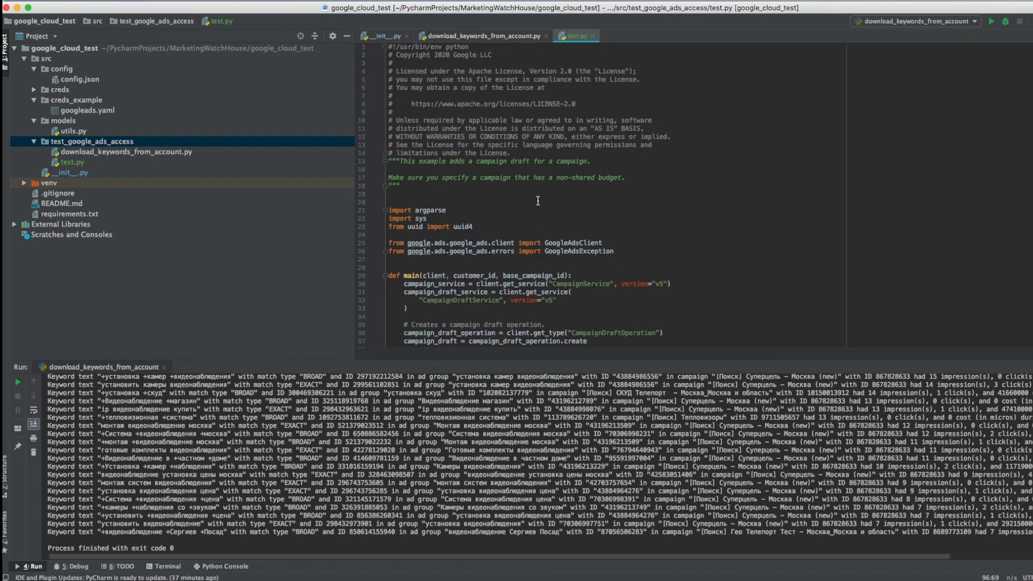
scroll("down", 3)
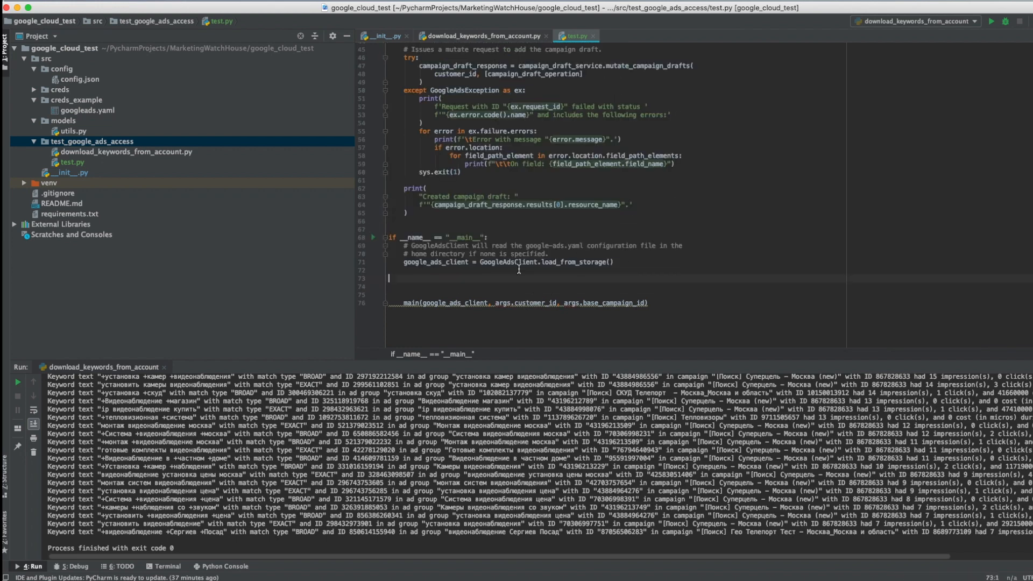
double_click(435, 261)
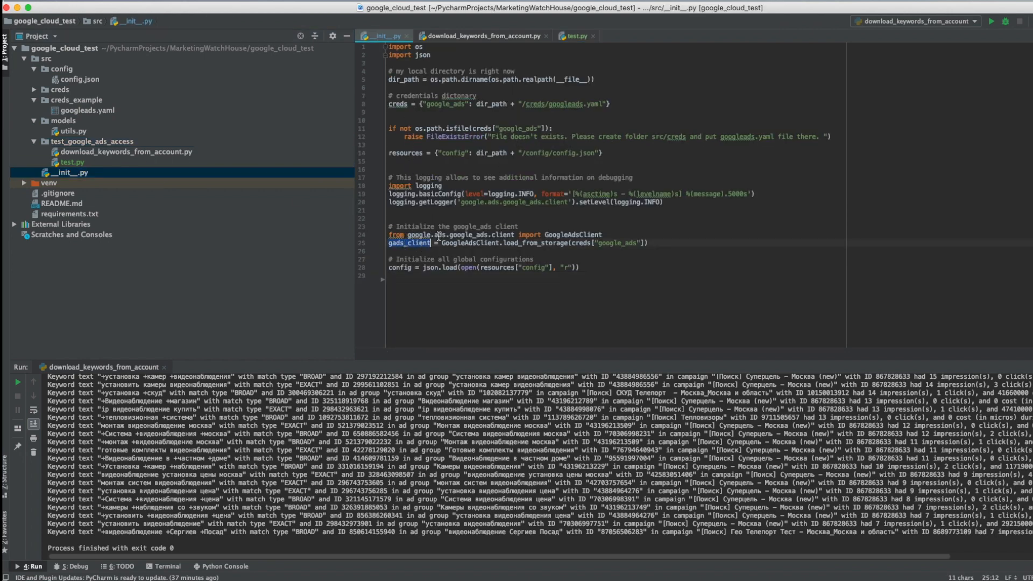
- Add 'from src import gads_client' to download_keywords_from_account.py, then return to test.py
left_click(485, 36)
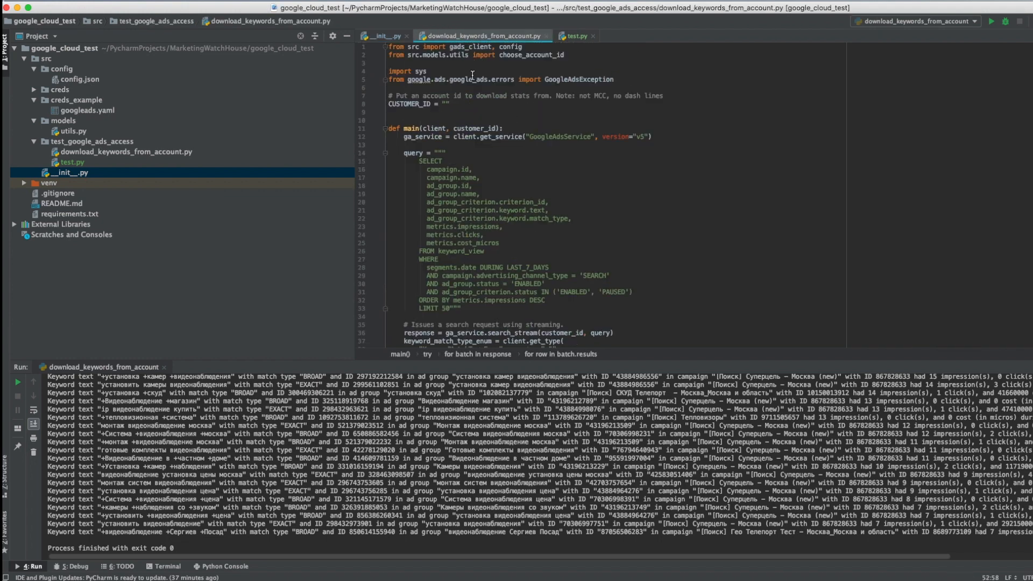
type("from")
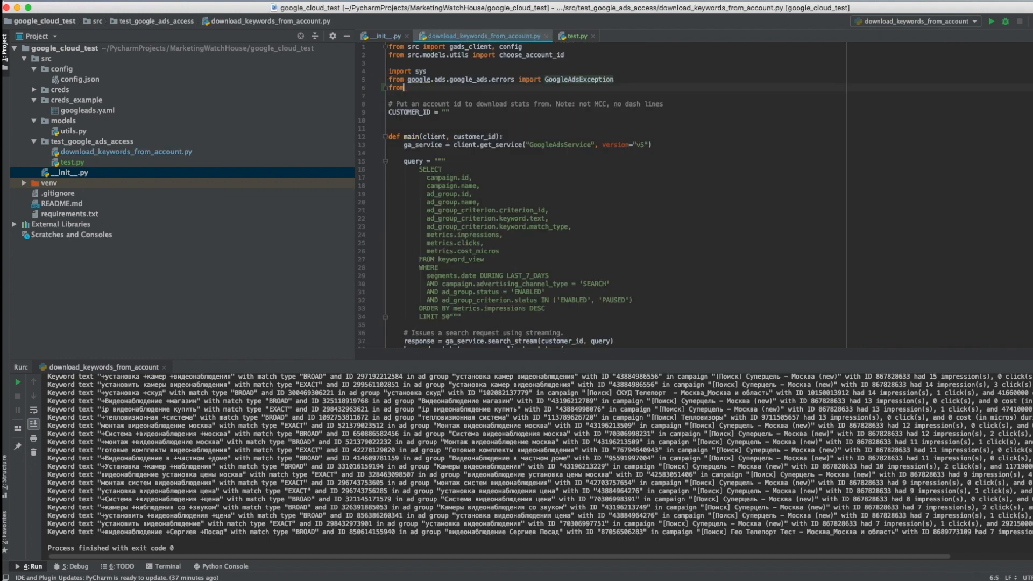
type("src import")
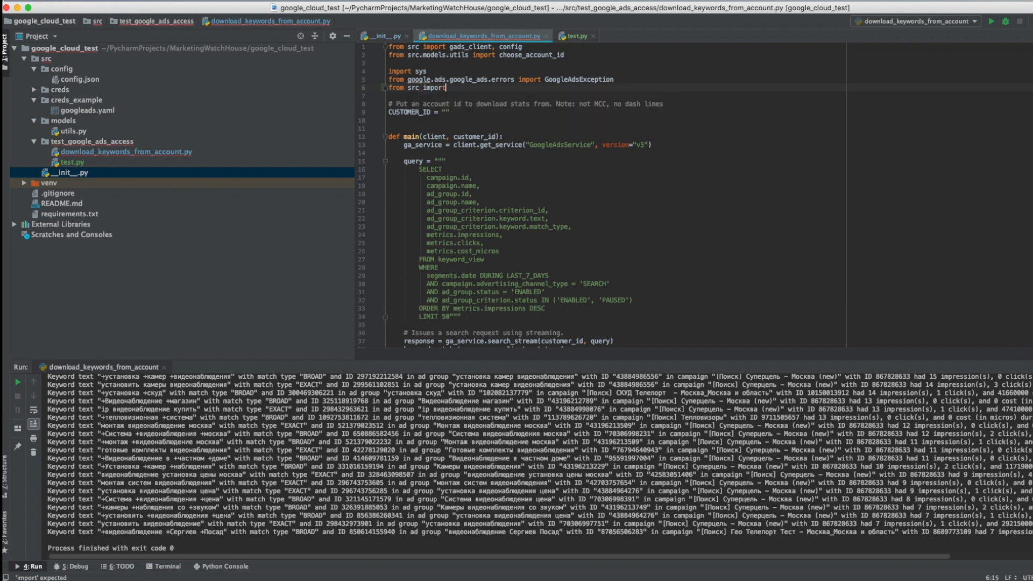
scroll("down", 3)
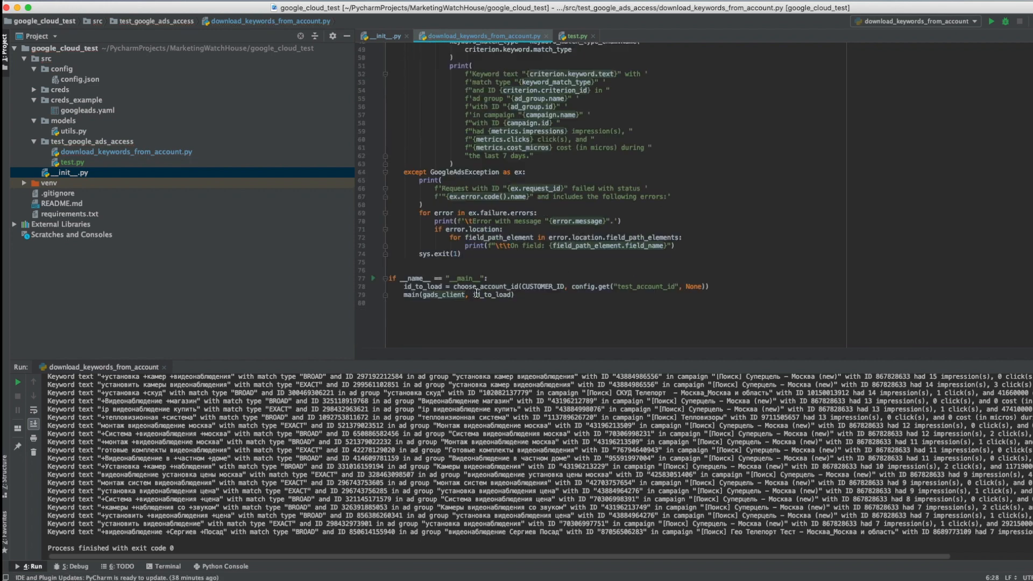
double_click(443, 294)
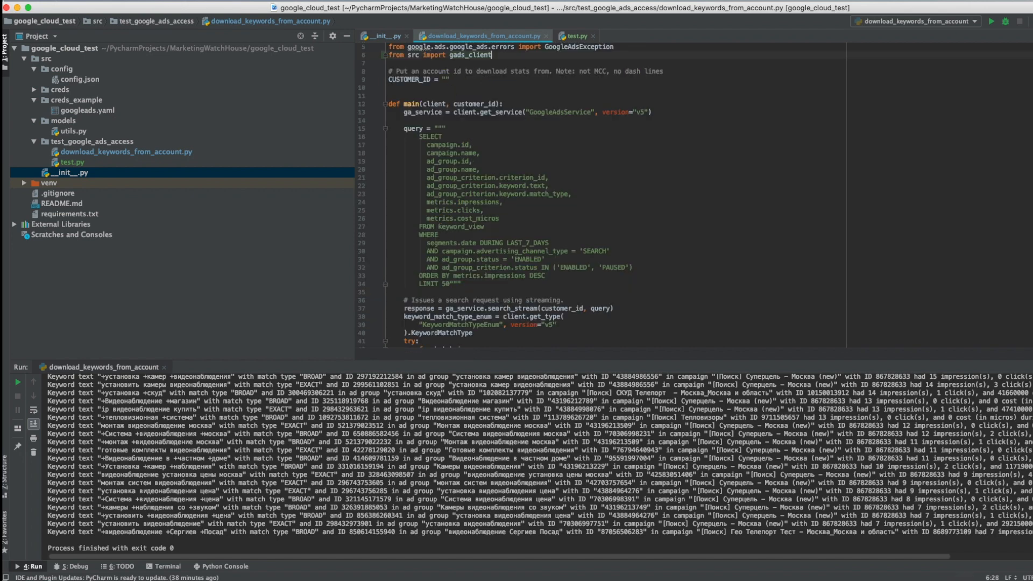
left_click(575, 35)
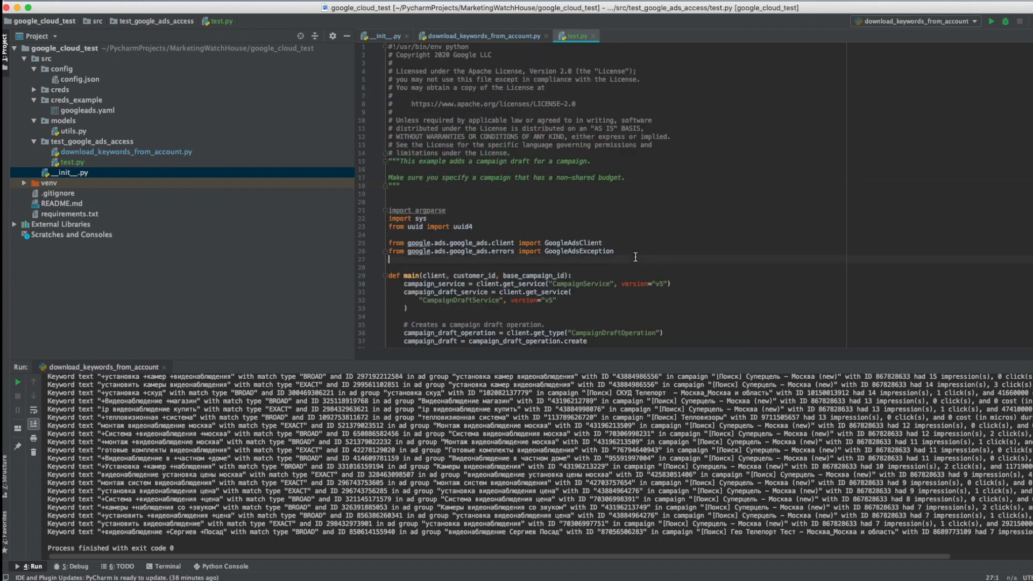
- Import gads_client from src in test.py and pass gads_client to main() instead of google_ads_client
type("rm src")
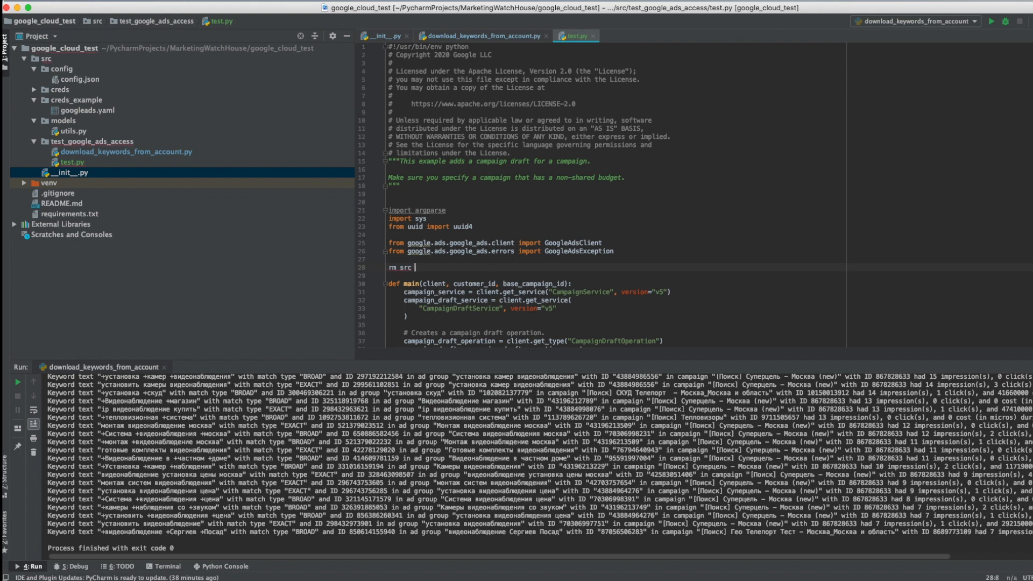
type("import gads_client")
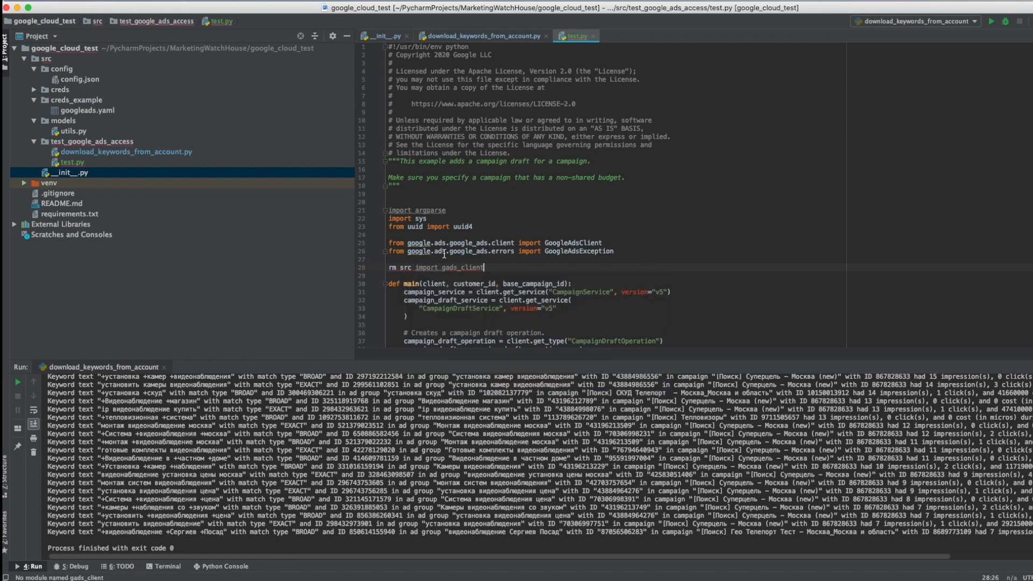
type("from")
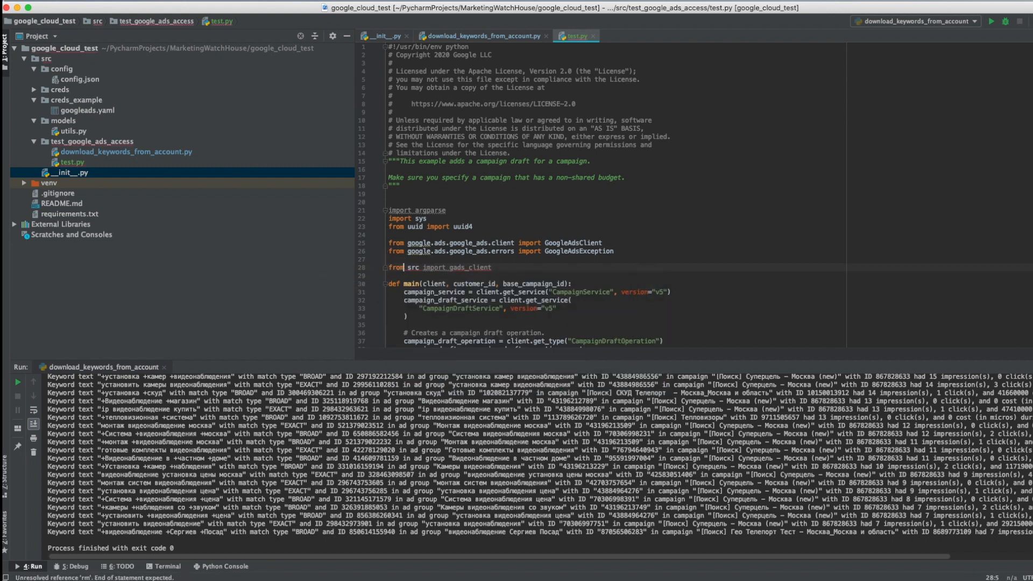
scroll("down", 3)
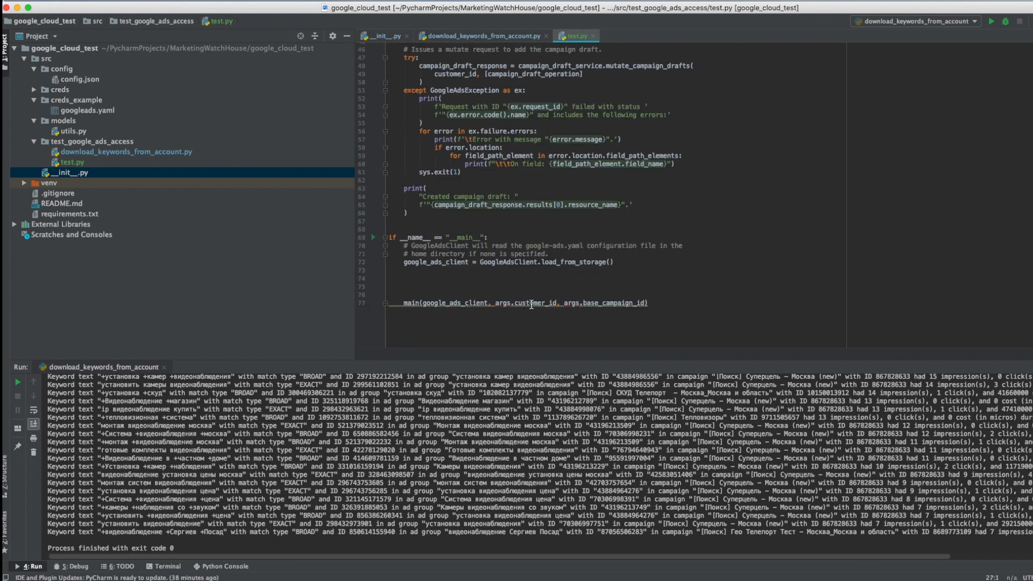
type("gads_client")
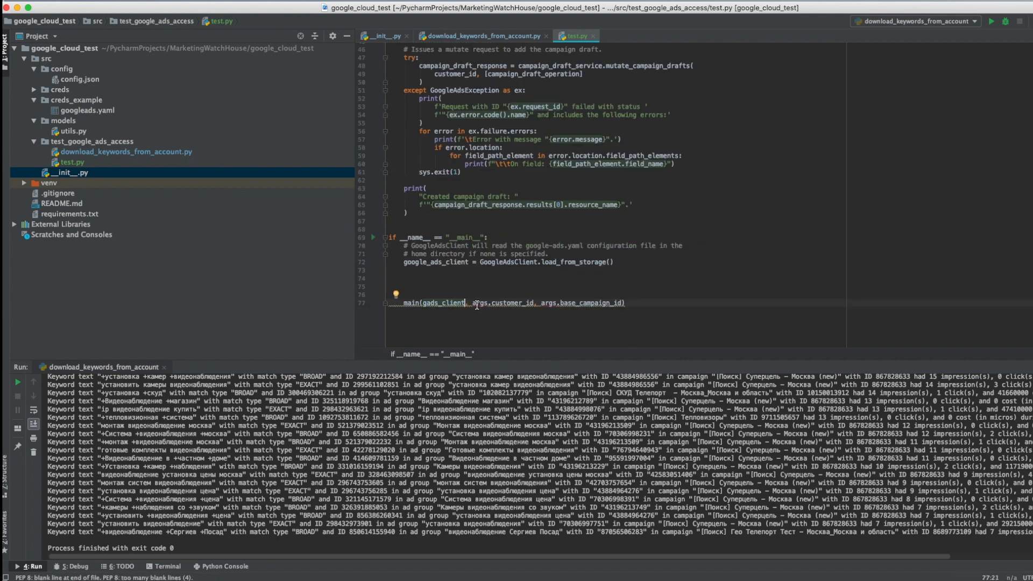
double_click(504, 303)
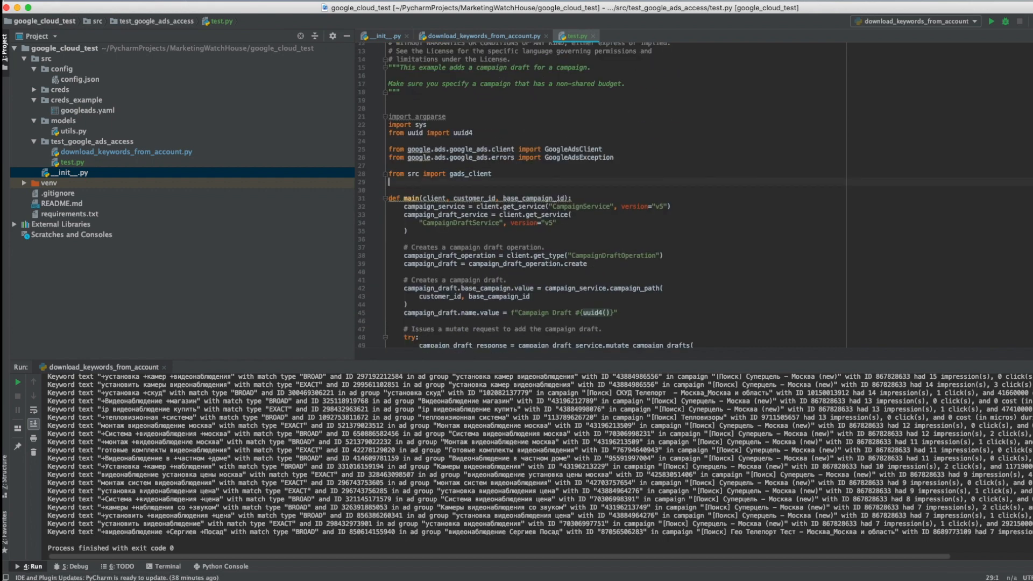
- Add CUSTOMER_ID = "" and CAMPAIGN_ID = "" below the gads_client import
type("CUSTOMER_ID = \"")
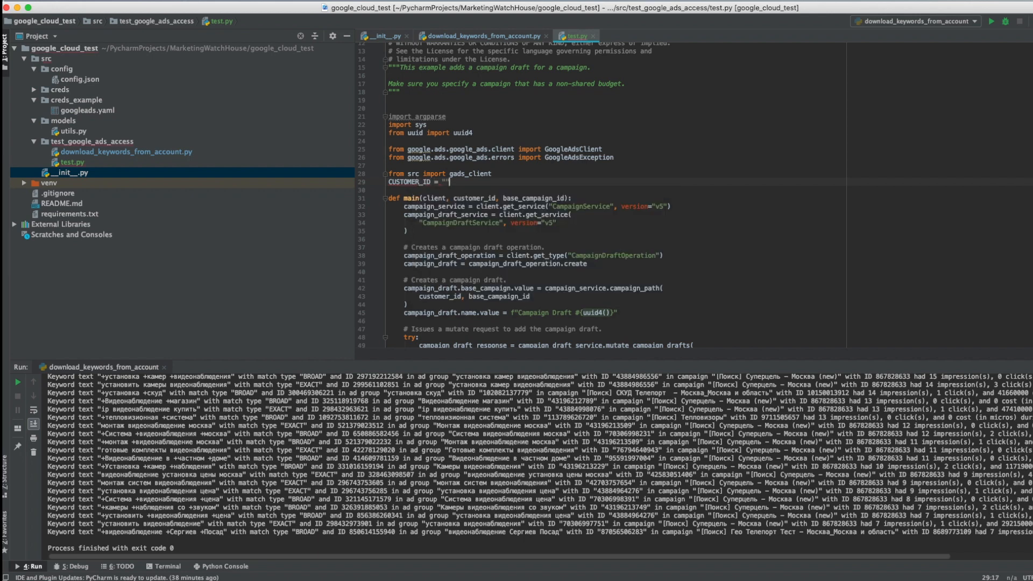
double_click(589, 303)
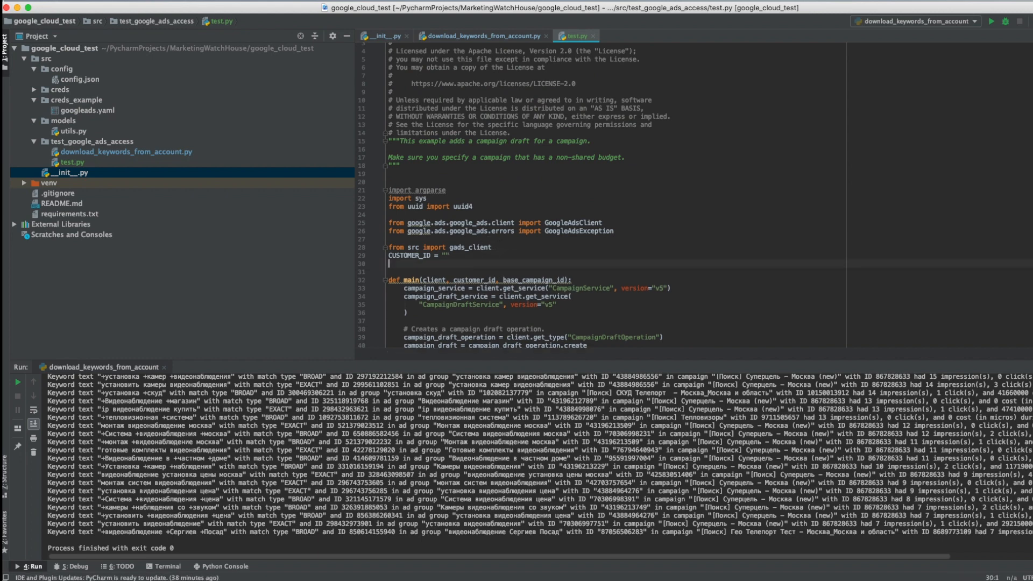
type("CAMPAIGN_ID = \"")
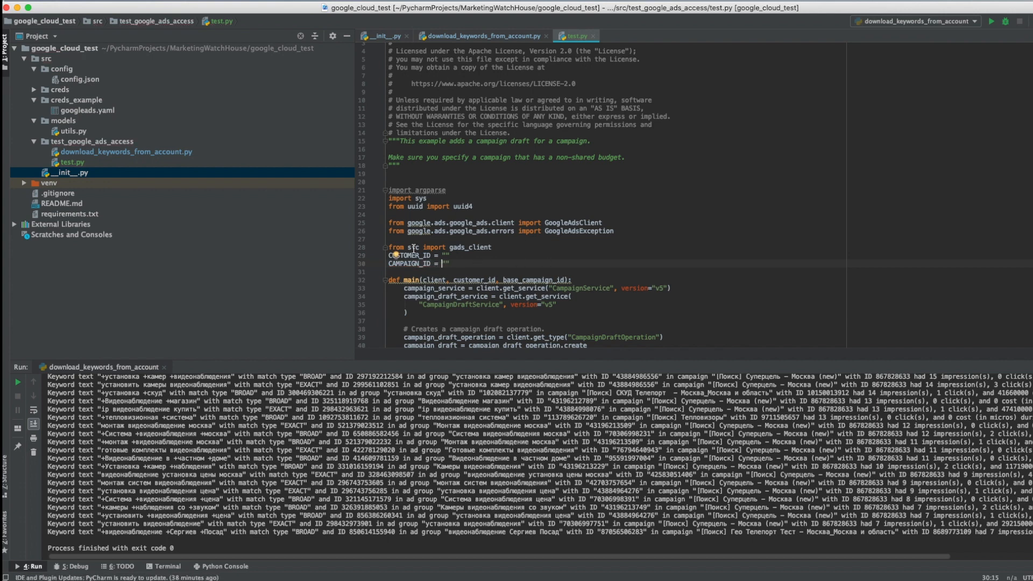
scroll("down", 3)
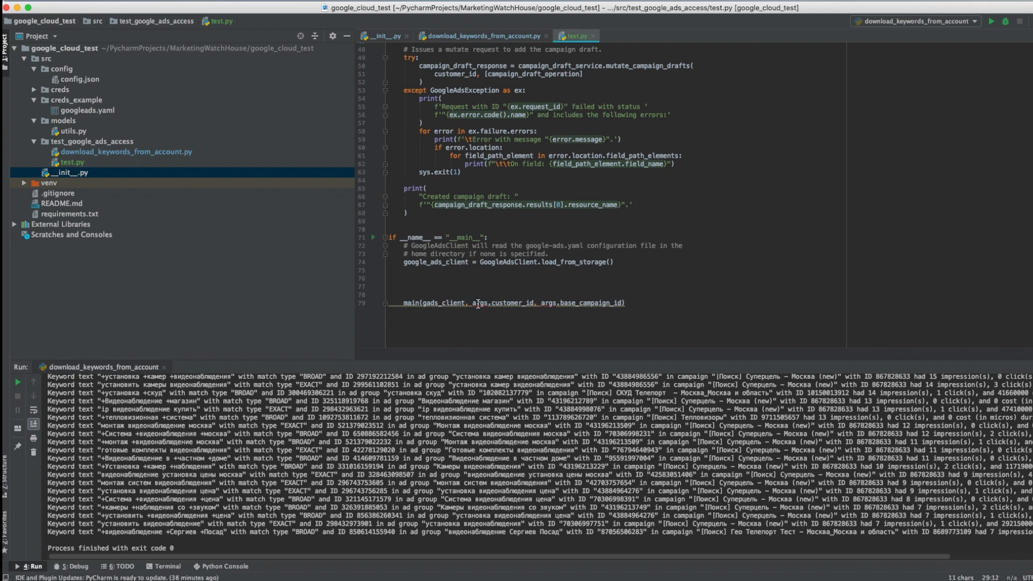